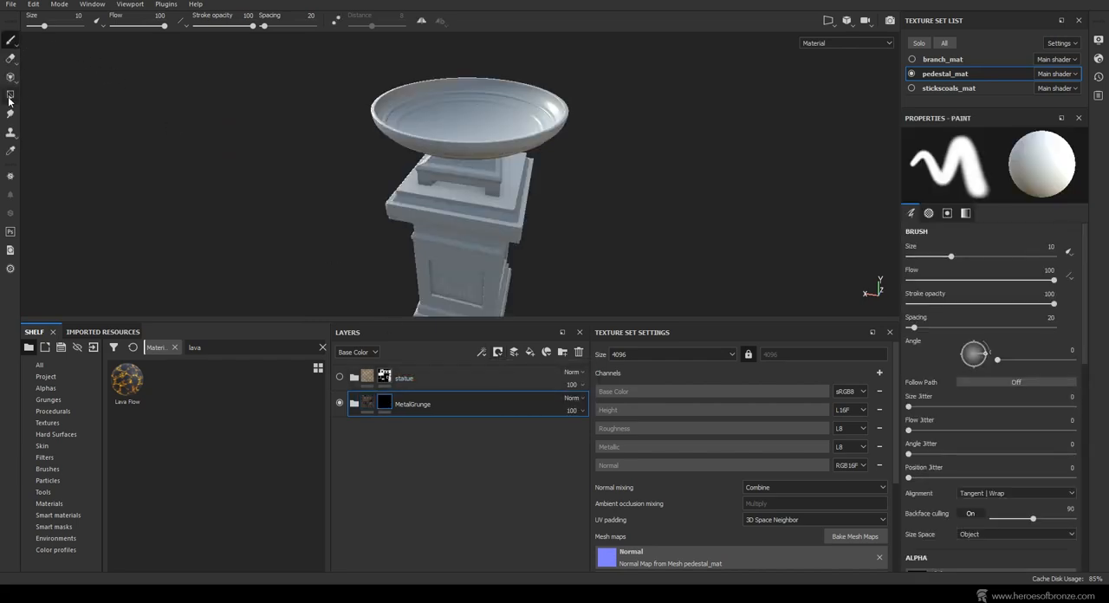
Step: Try the Polygon Fill tool, return to Paint, and show the Materials collection in the Shelf
{"action": "left_click", "coordinate": [73, 20]}
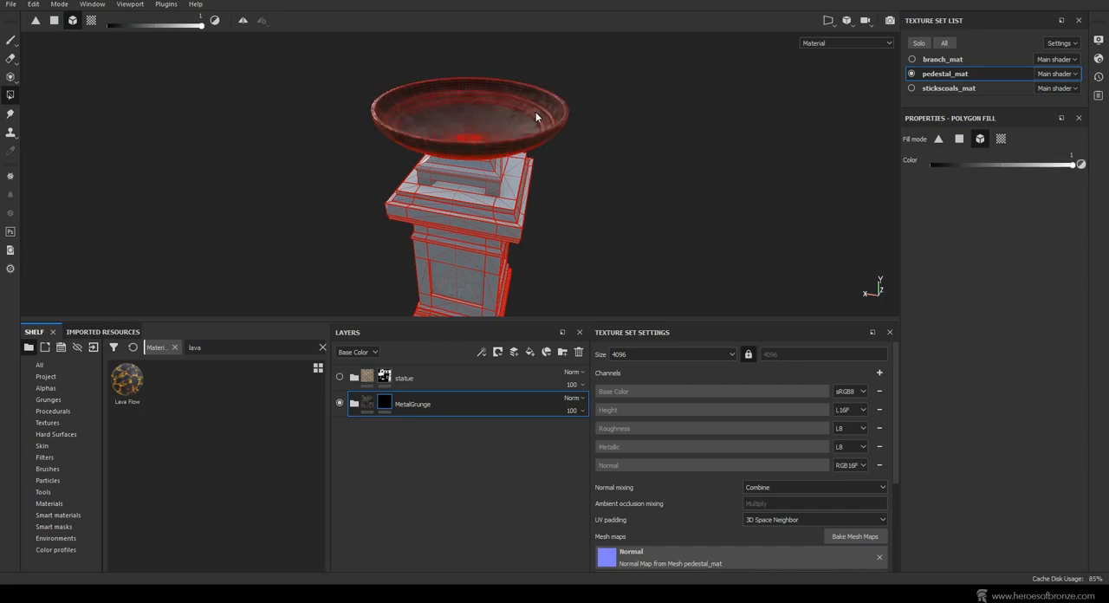
{"action": "left_click", "coordinate": [10, 42]}
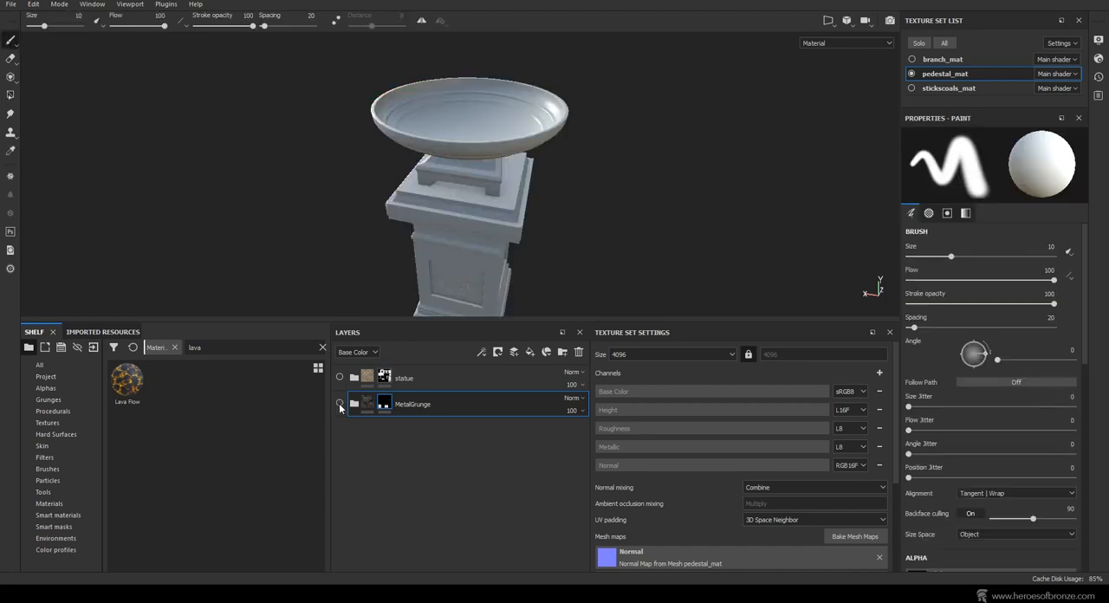
{"action": "left_click", "coordinate": [340, 403]}
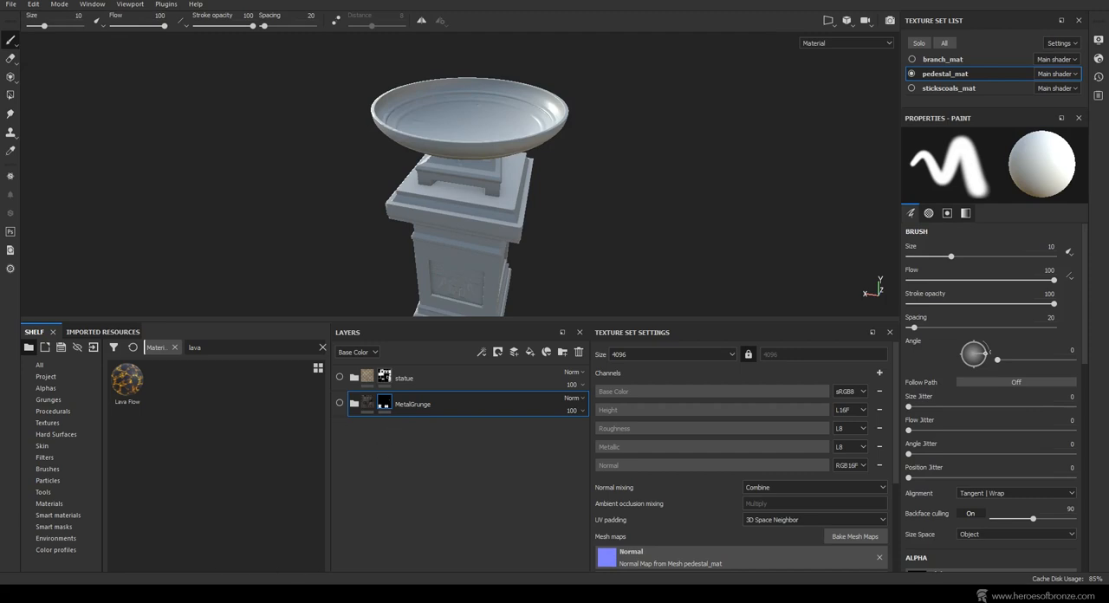
{"action": "left_click", "coordinate": [48, 502]}
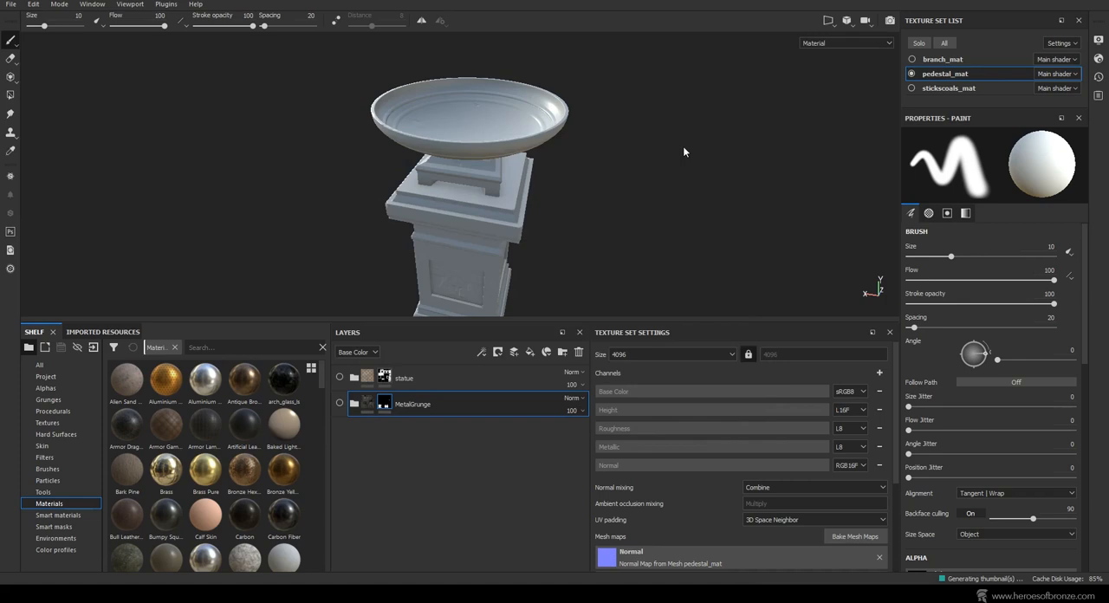
{"action": "mouse_move", "coordinate": [100, 222]}
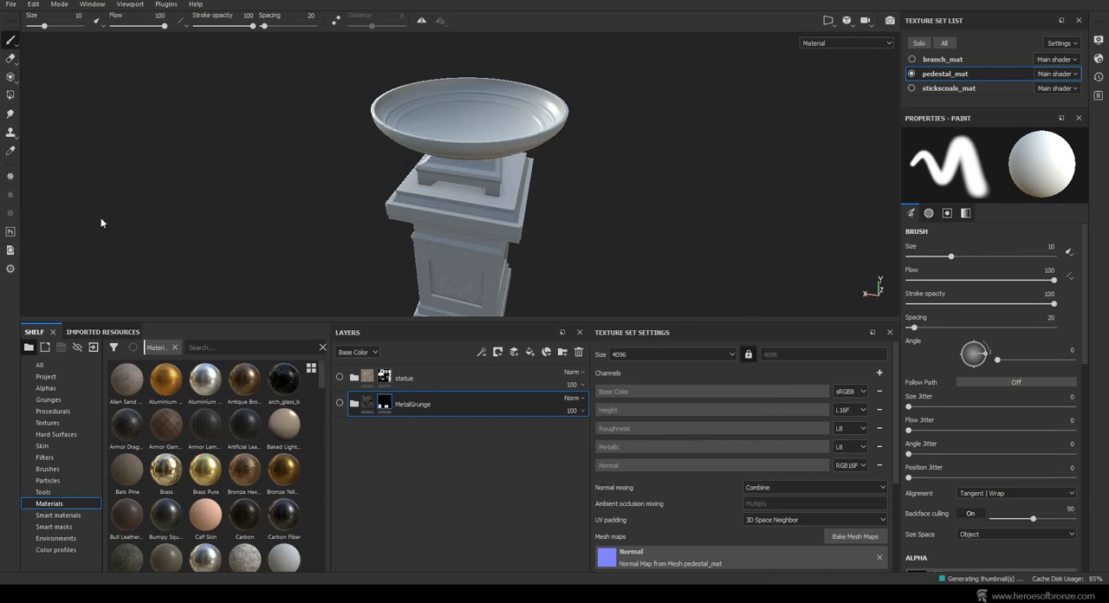
{"action": "mouse_move", "coordinate": [11, 270]}
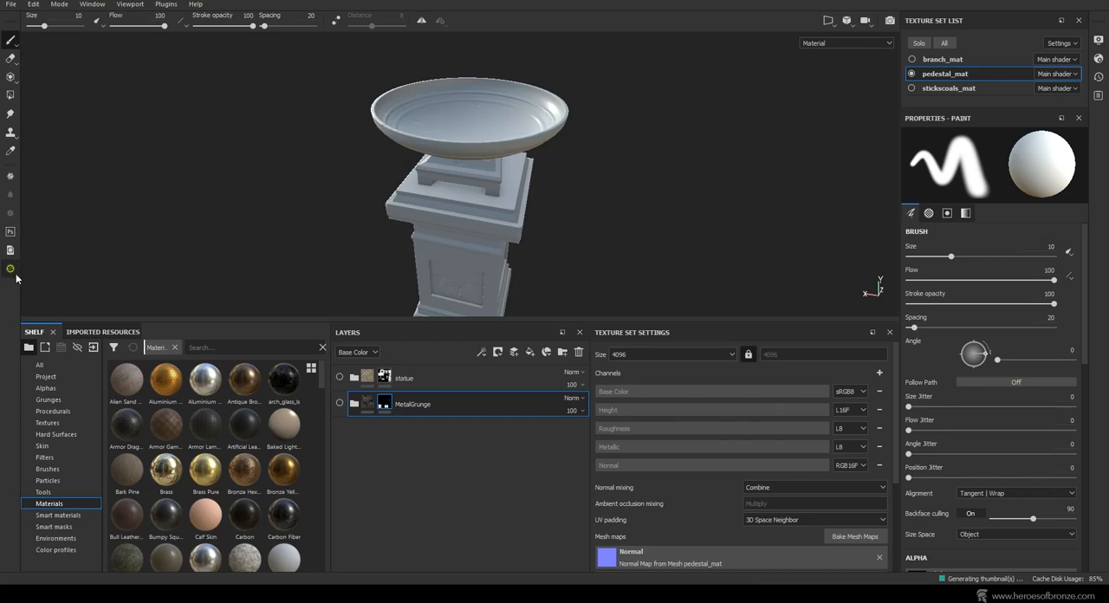
Step: Download Bronze Yellow from Substance Source into the pedestal layer stack
{"action": "left_click", "coordinate": [11, 269]}
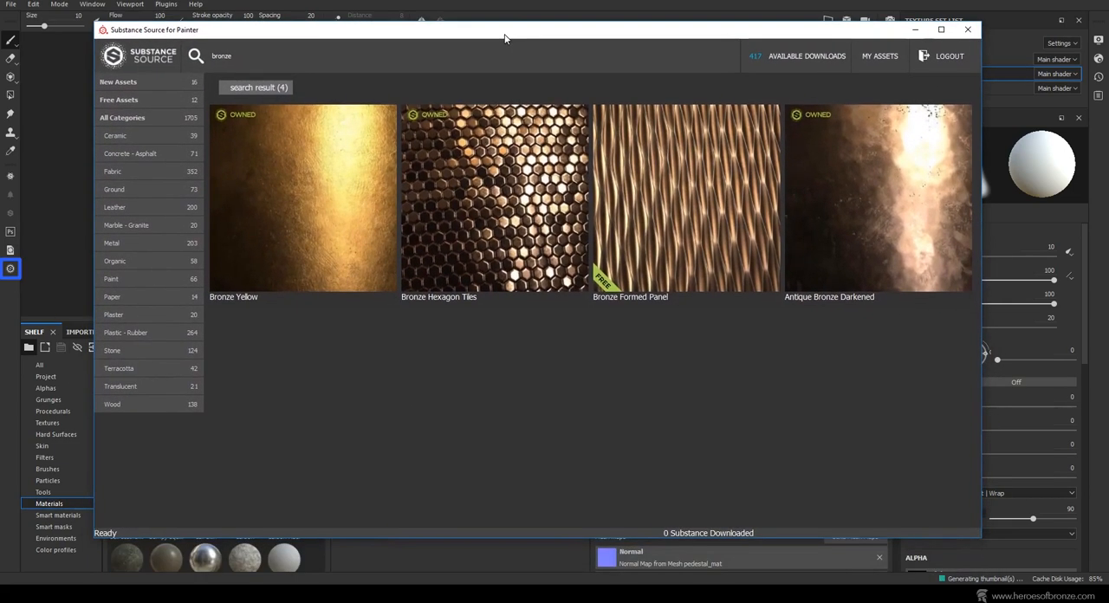
{"action": "mouse_move", "coordinate": [385, 225]}
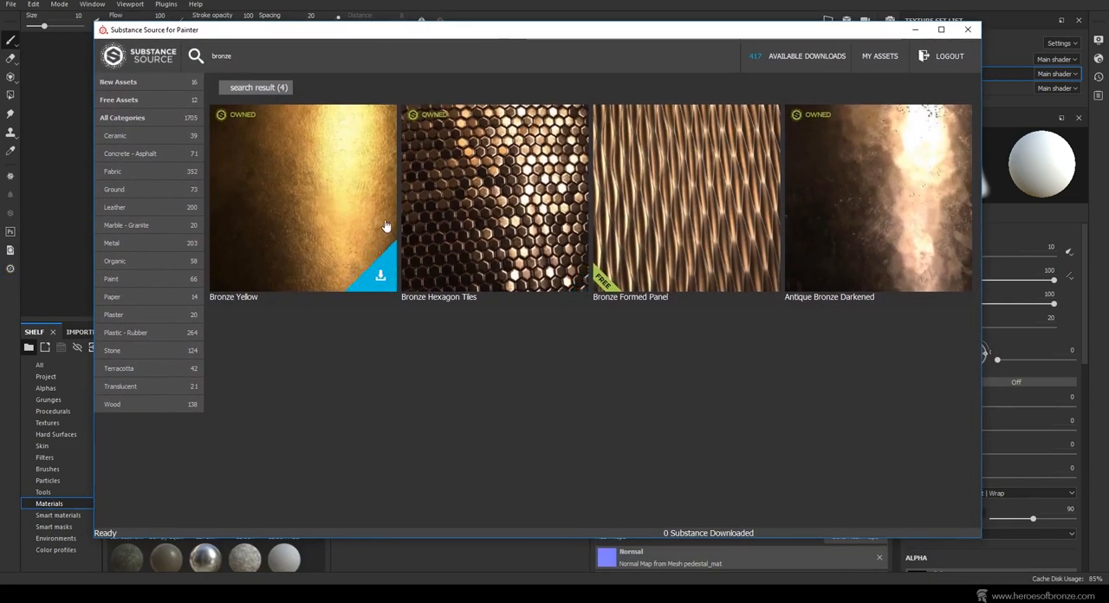
{"action": "mouse_move", "coordinate": [347, 265]}
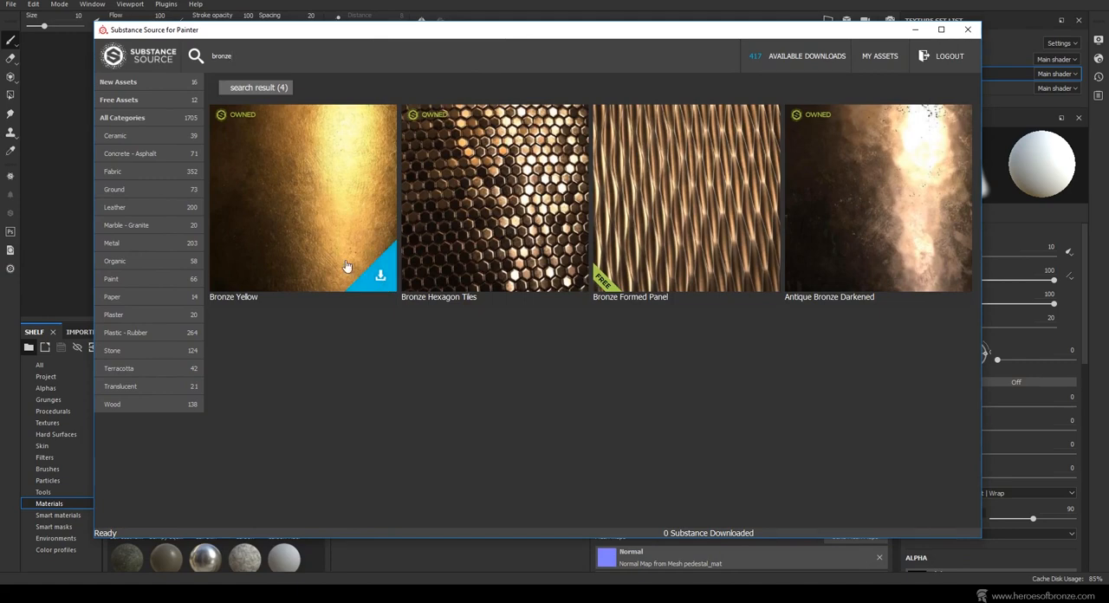
{"action": "left_click", "coordinate": [967, 29]}
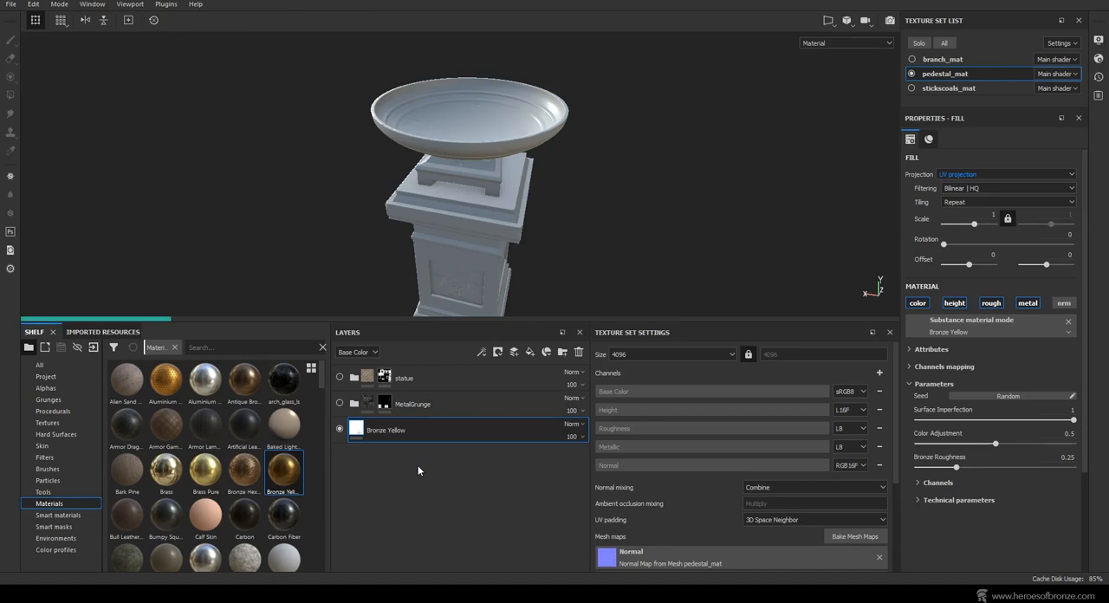
Step: Create a new layer folder named Bronze Bowl
{"action": "left_click", "coordinate": [385, 429]}
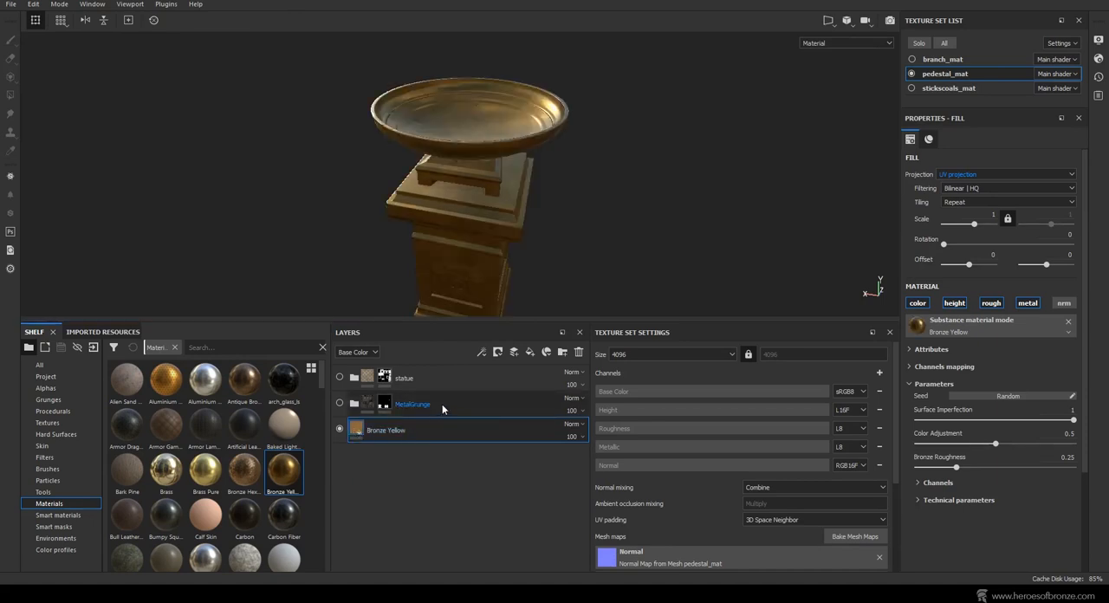
{"action": "left_click", "coordinate": [497, 352]}
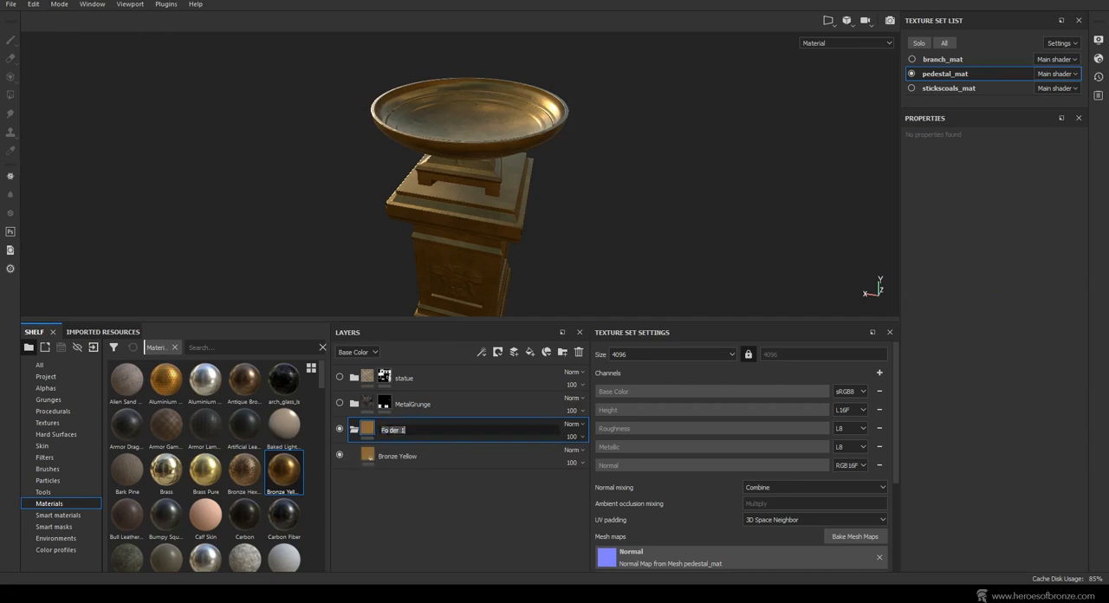
{"action": "type", "text": "Bronze Bowl"}
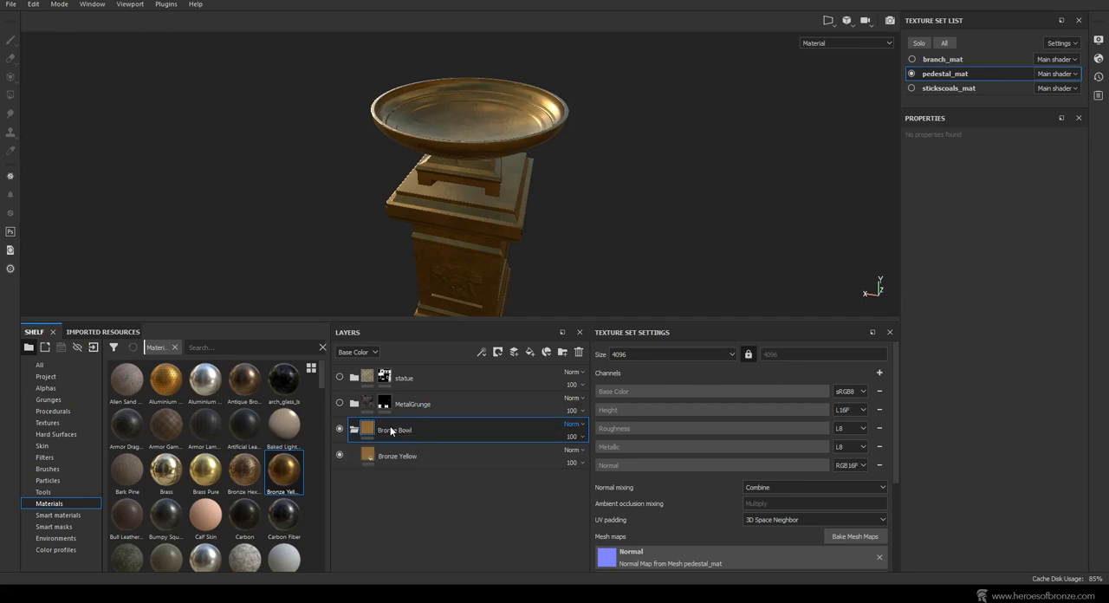
{"action": "left_click", "coordinate": [497, 352]}
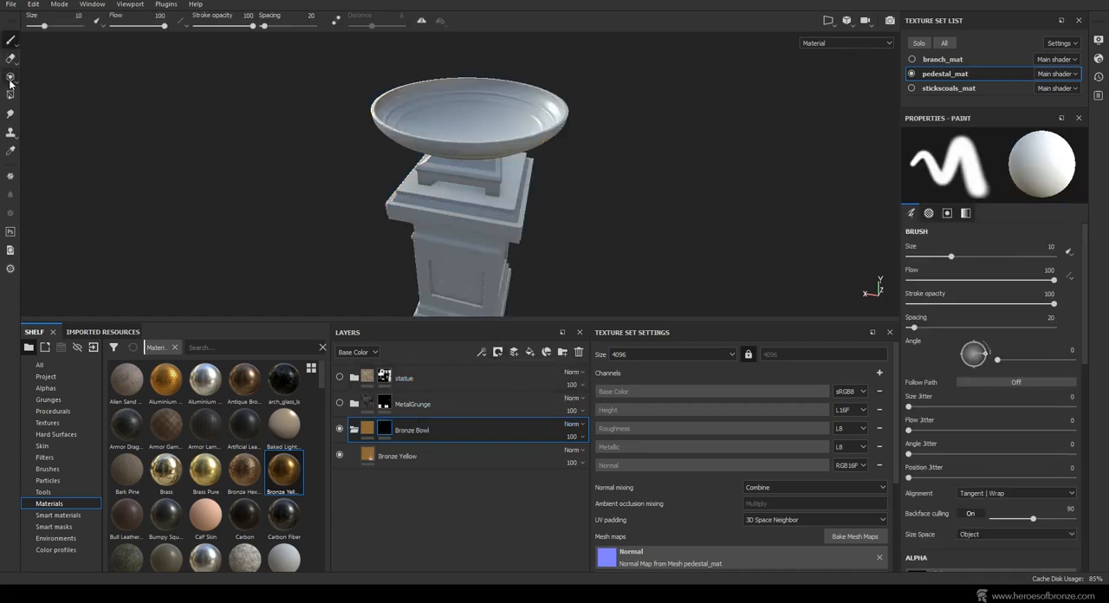
Step: Switch the Bronze Yellow layer to Tri-planar projection and adjust it
{"action": "left_click", "coordinate": [11, 94]}
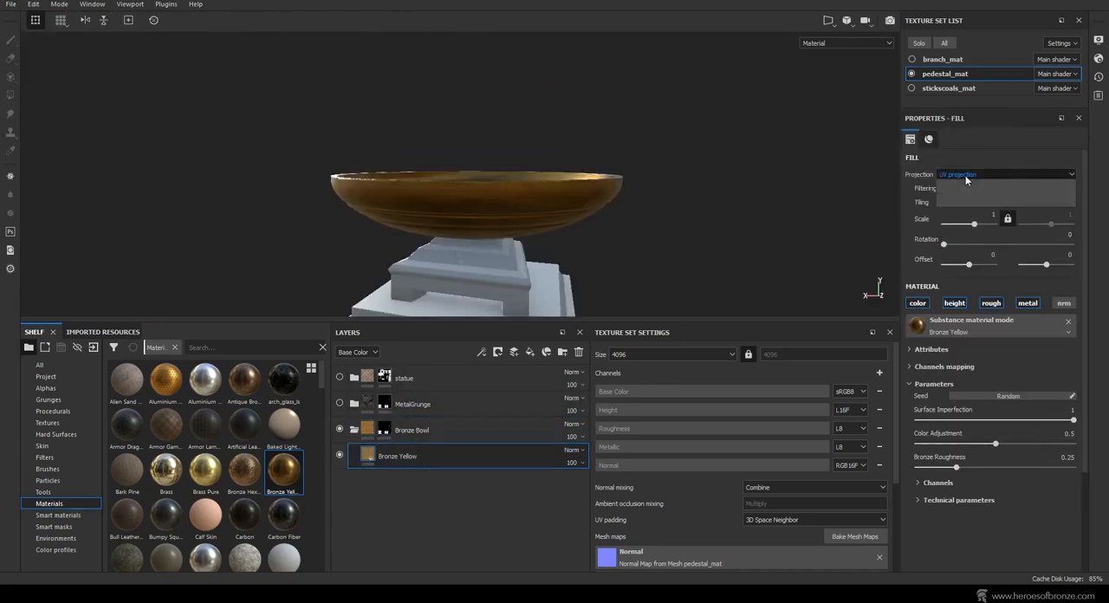
{"action": "left_click", "coordinate": [1005, 173]}
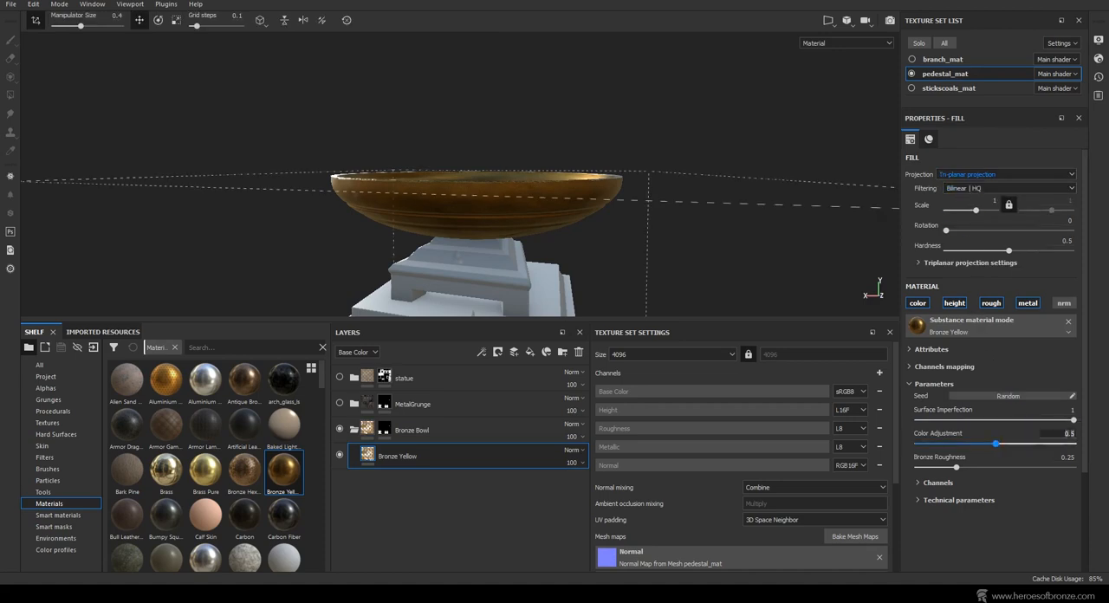
{"action": "left_click_drag", "start_coordinate": [994, 444], "coordinate": [1012, 444]}
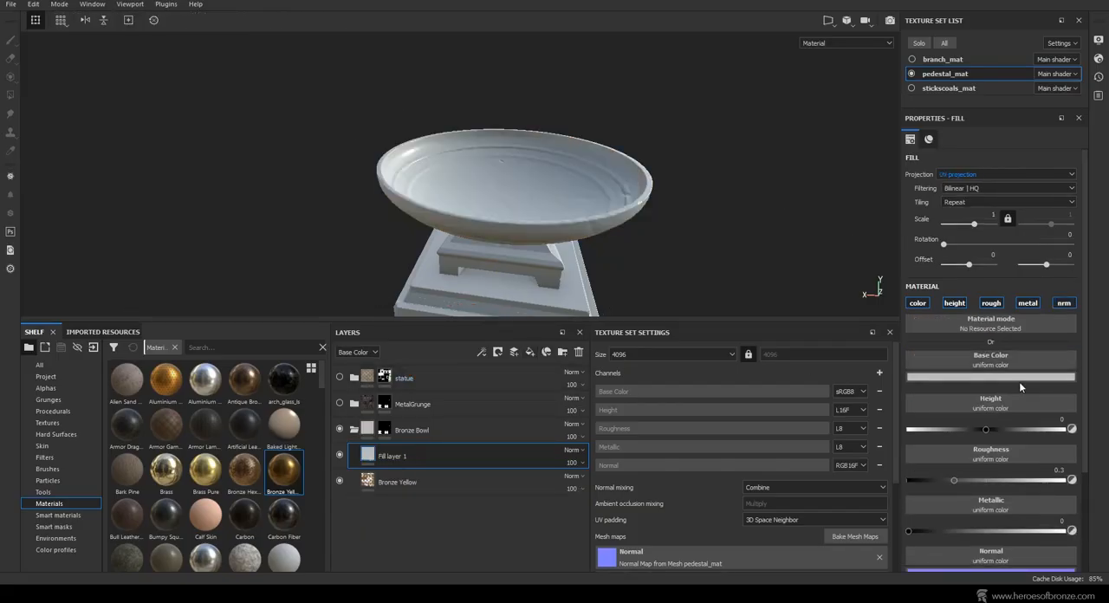
Step: Give Fill layer 1 a dark base colour, disable height and another channel, and add a black mask
{"action": "left_click", "coordinate": [991, 374]}
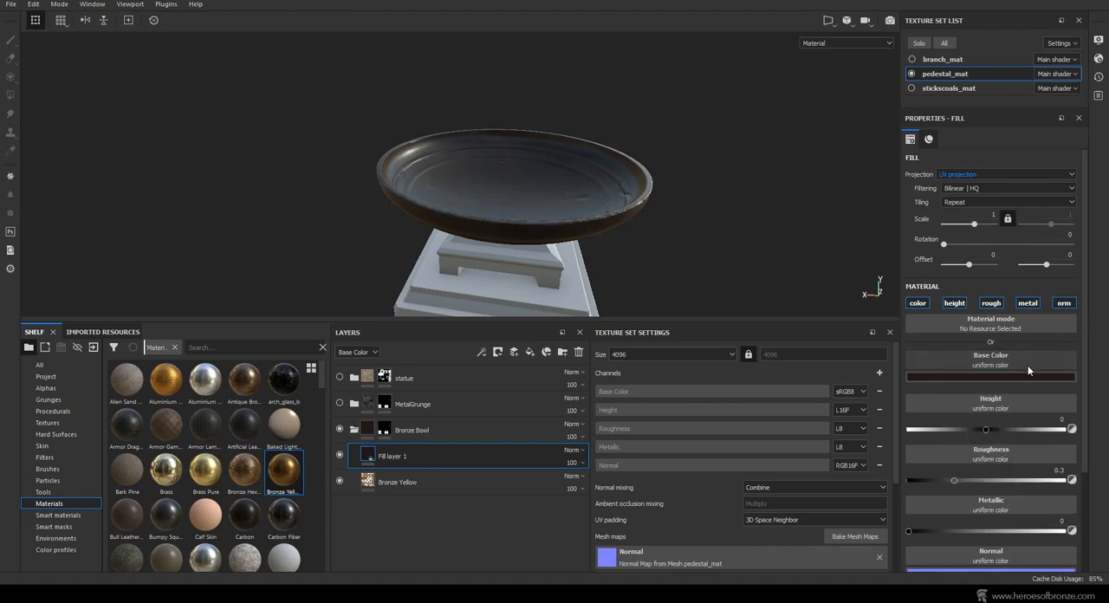
{"action": "left_click", "coordinate": [1064, 302]}
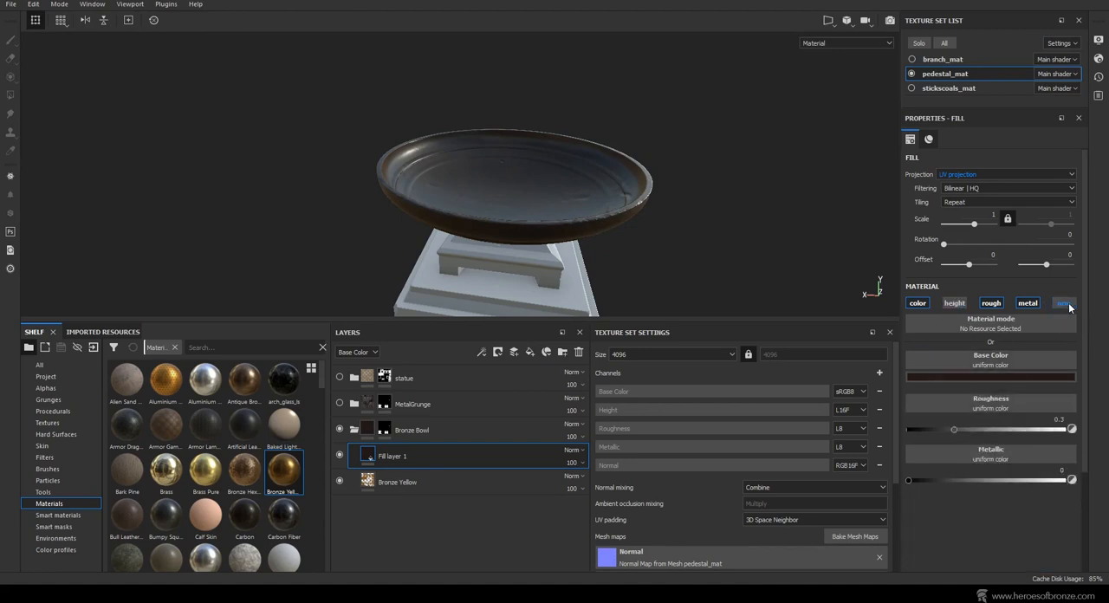
{"action": "left_click", "coordinate": [1064, 301]}
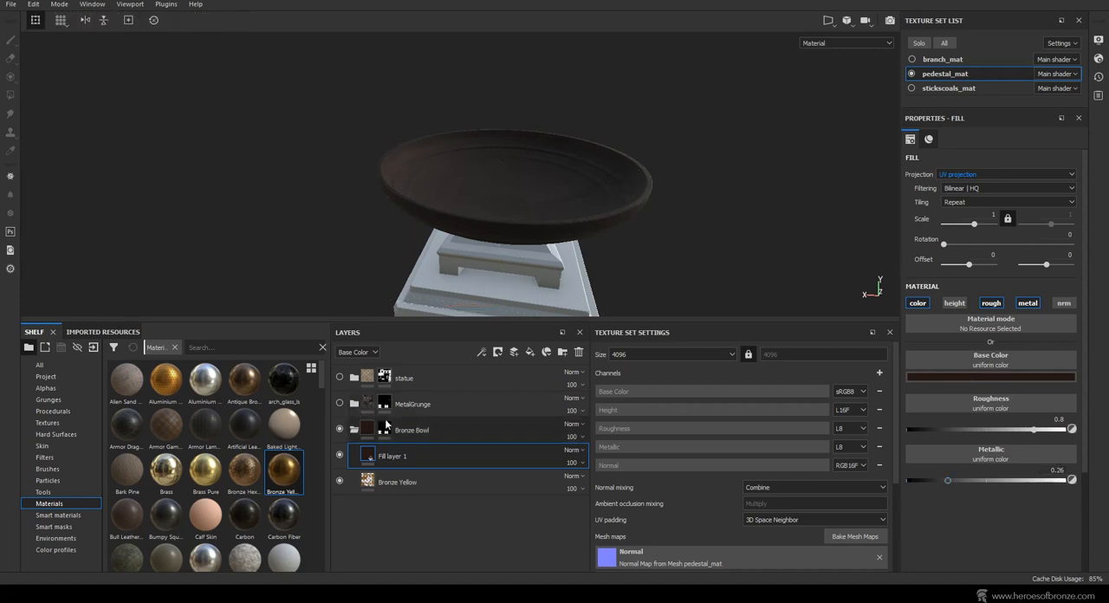
{"action": "left_click", "coordinate": [498, 351]}
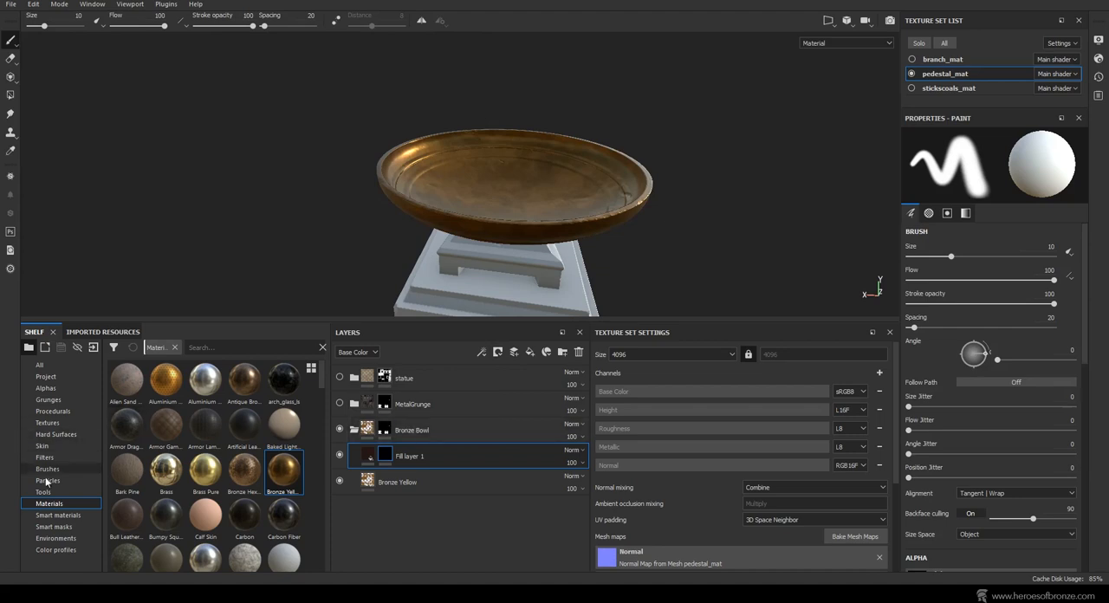
Step: Add a Dirt generator to the fill layer's black mask
{"action": "left_click", "coordinate": [54, 527]}
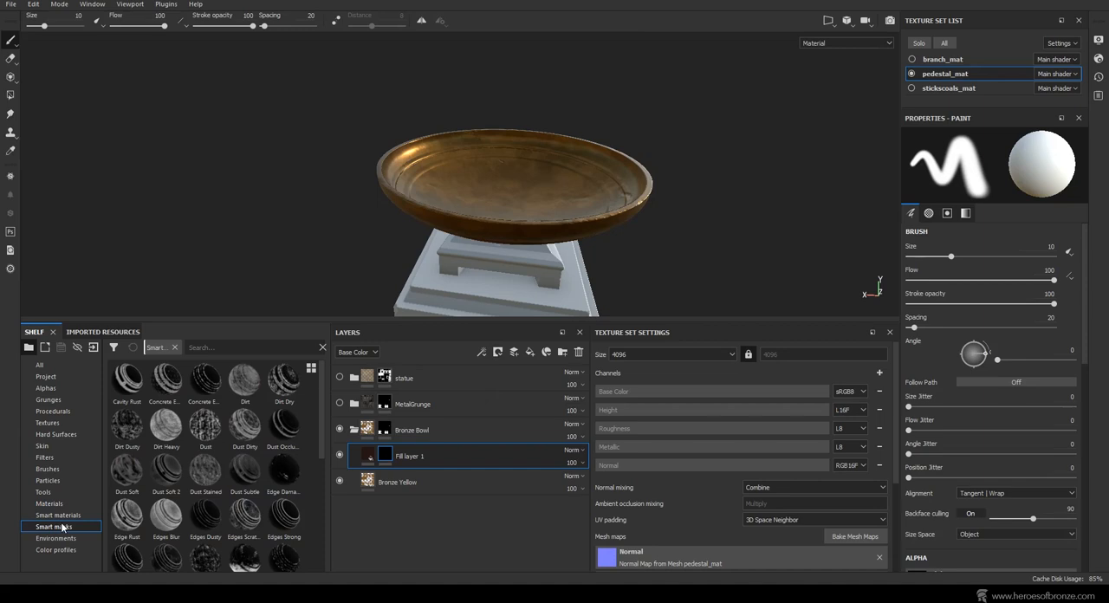
{"action": "left_click", "coordinate": [497, 352]}
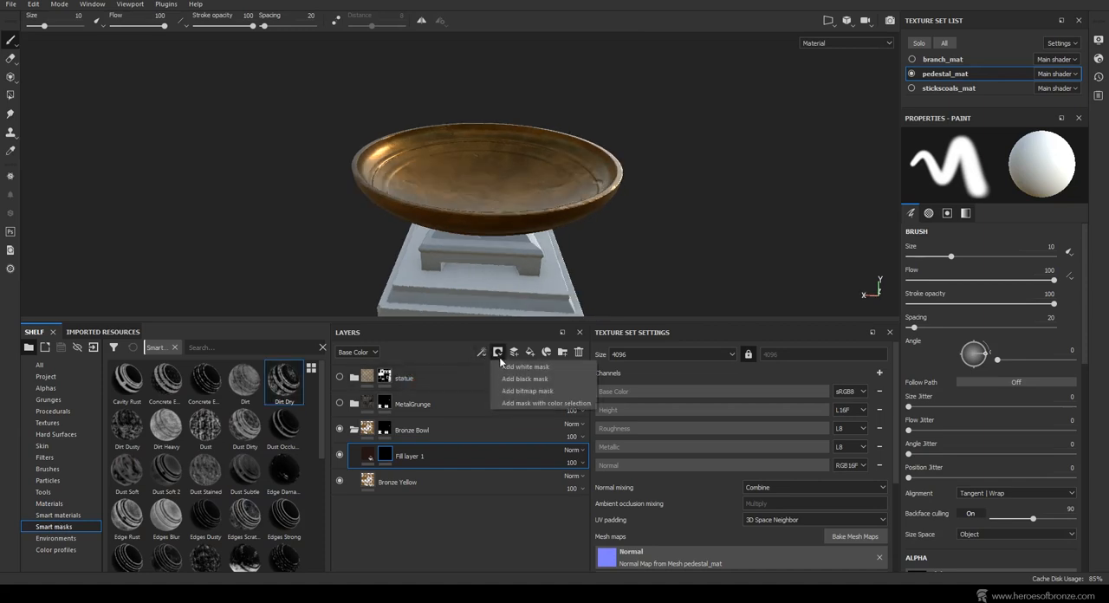
{"action": "left_click", "coordinate": [523, 368]}
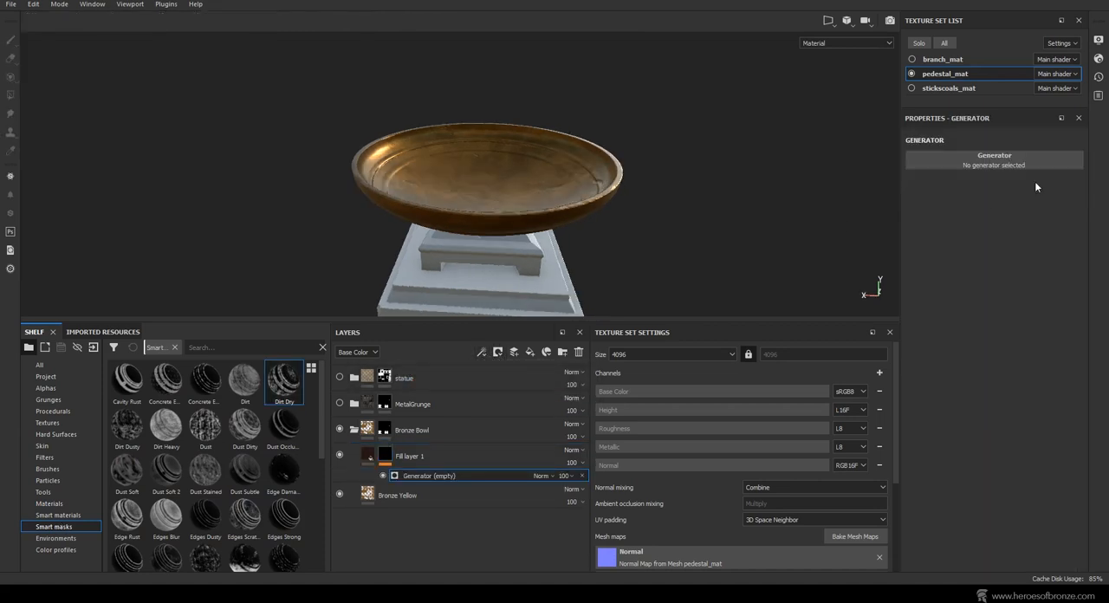
{"action": "left_click", "coordinate": [995, 159]}
{"action": "type", "text": ".5"}
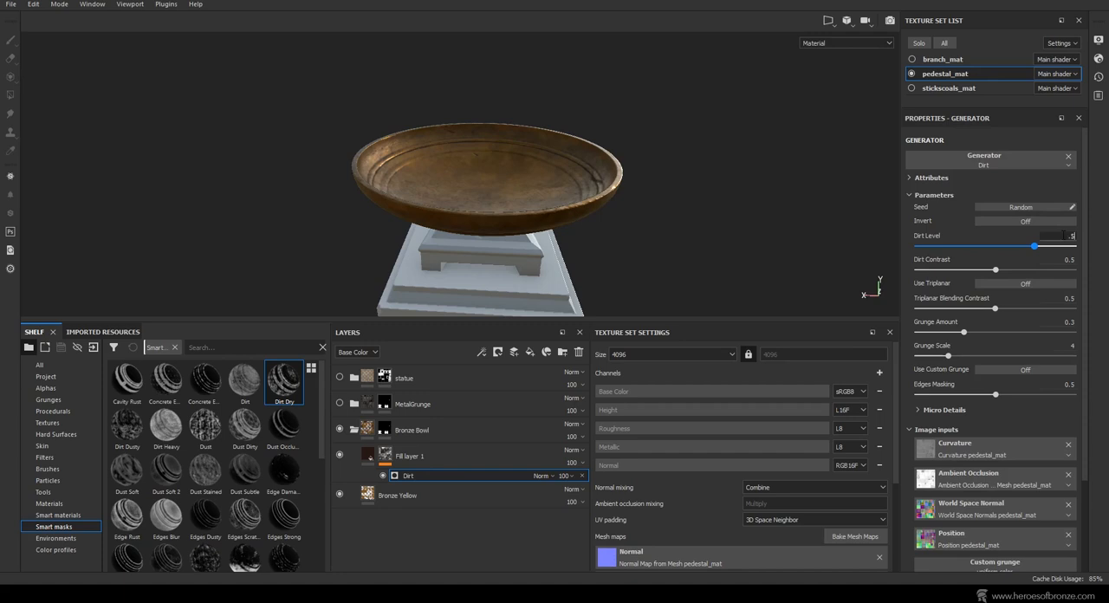
Step: Lower the Dirt Level and adjust Grunge Amount so grime sits subtly in the bowl
{"action": "left_click_drag", "start_coordinate": [1056, 246], "coordinate": [994, 246]}
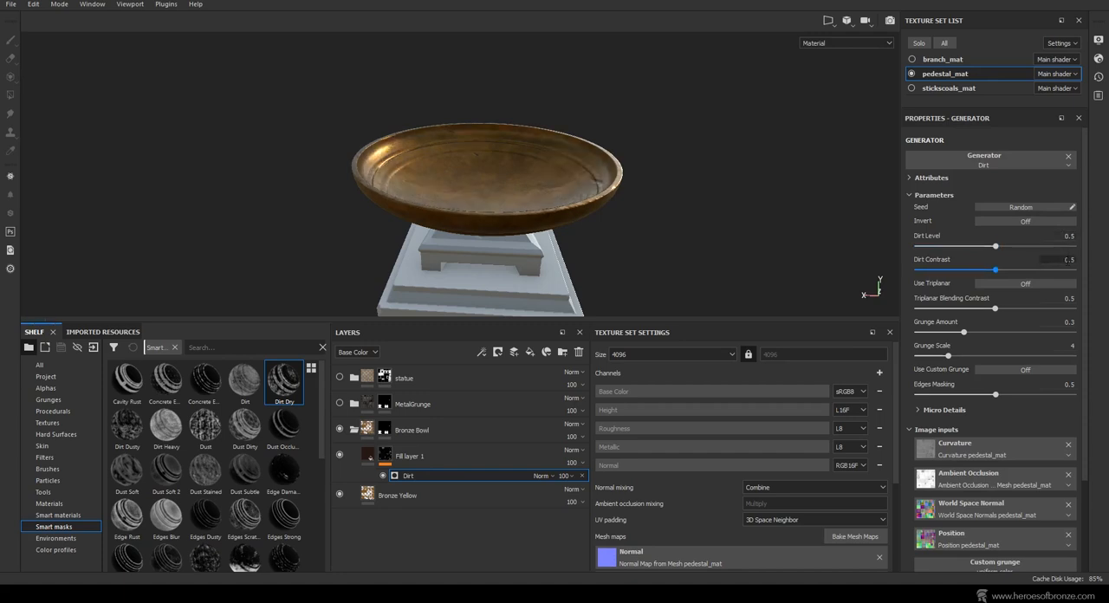
{"action": "left_click_drag", "start_coordinate": [995, 270], "coordinate": [1019, 271]}
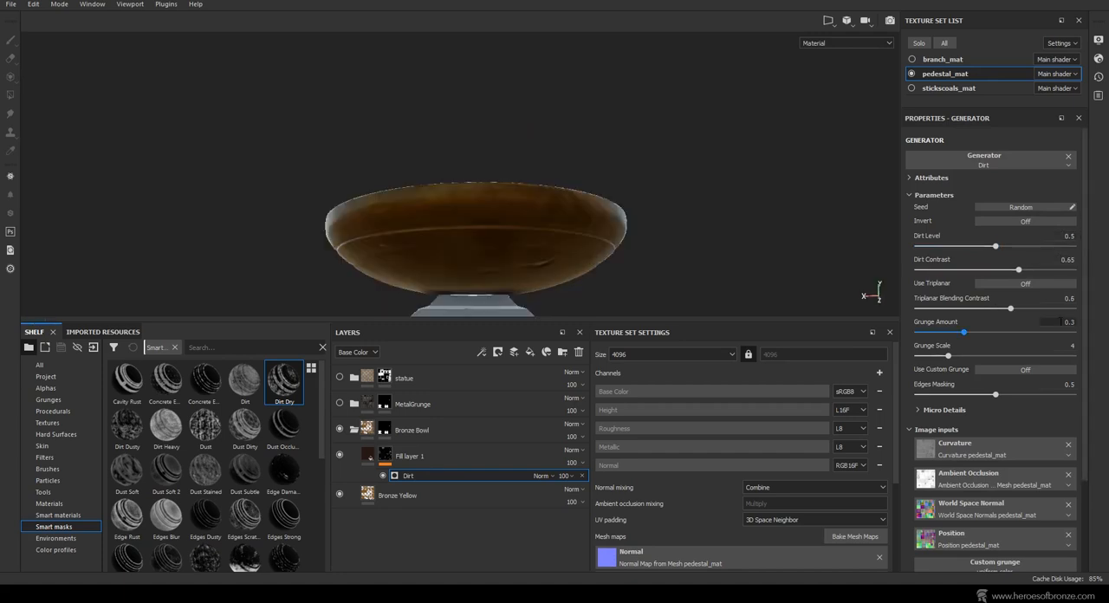
{"action": "left_click_drag", "start_coordinate": [962, 333], "coordinate": [988, 332]}
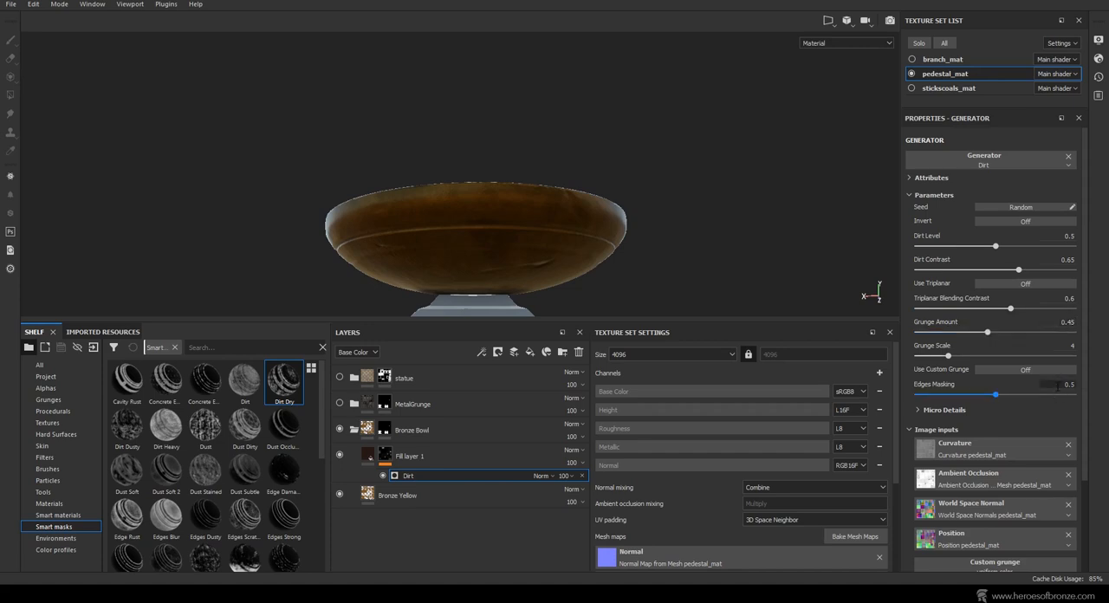
{"action": "left_click_drag", "start_coordinate": [995, 395], "coordinate": [963, 395]}
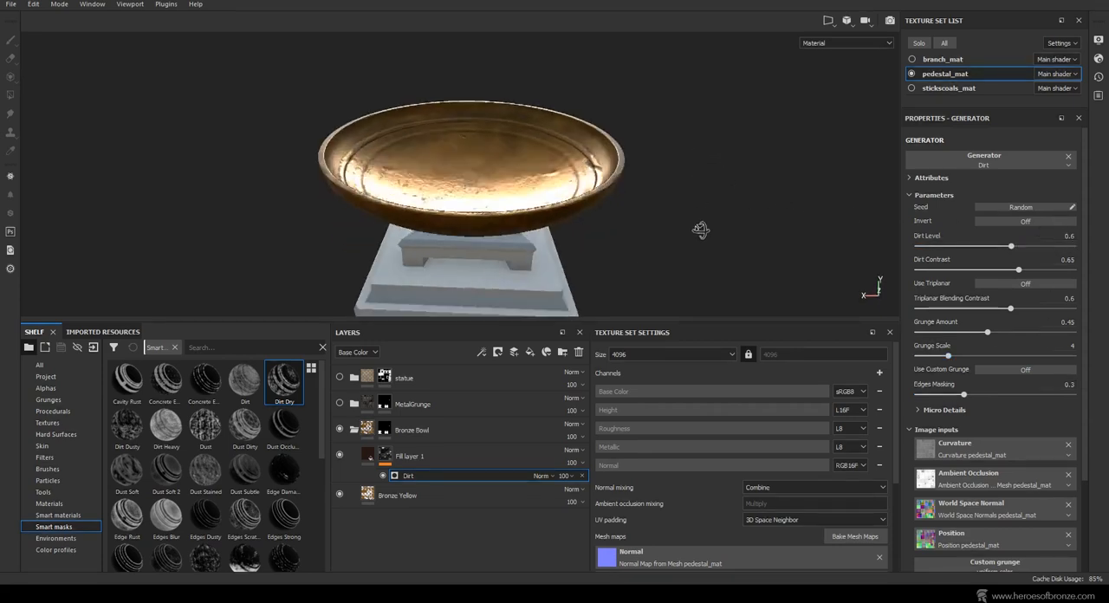
{"action": "left_click_drag", "start_coordinate": [700, 229], "coordinate": [667, 104]}
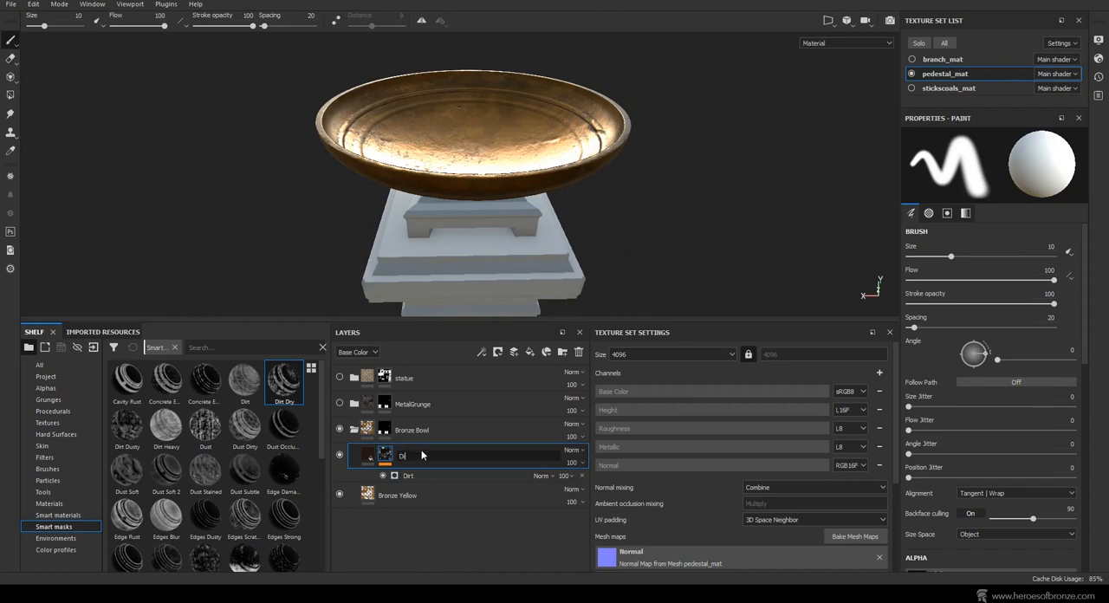
Step: Rename the layer Dirt Cavity and duplicate it as Dirt Edges
{"action": "type", "text": "Dirt Cavity"}
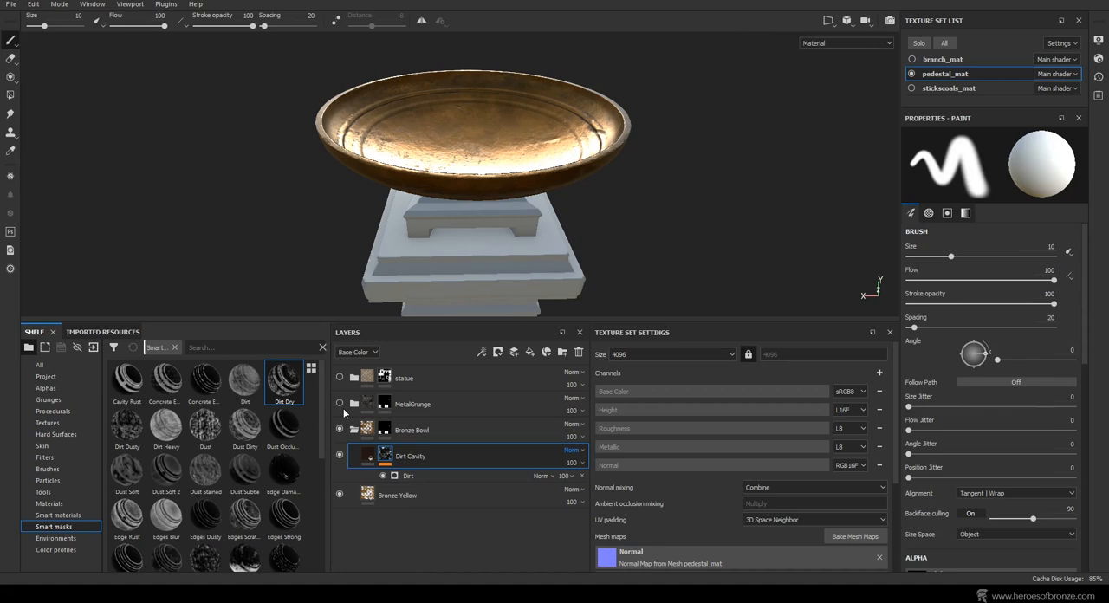
{"action": "right_click", "coordinate": [409, 456]}
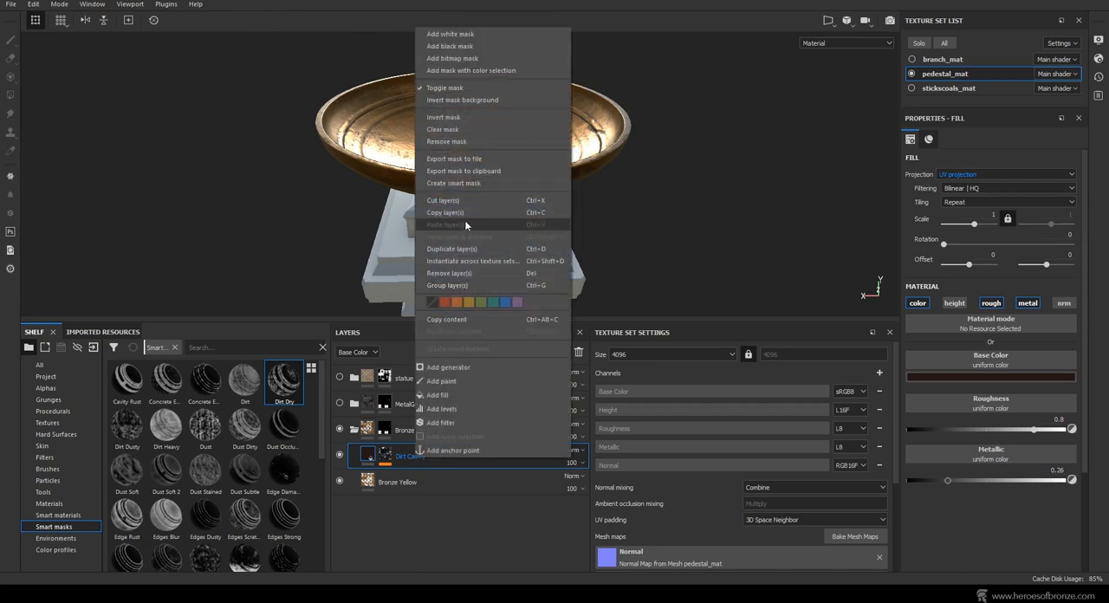
{"action": "left_click", "coordinate": [450, 249]}
{"action": "type", "text": "Dirt Edg"}
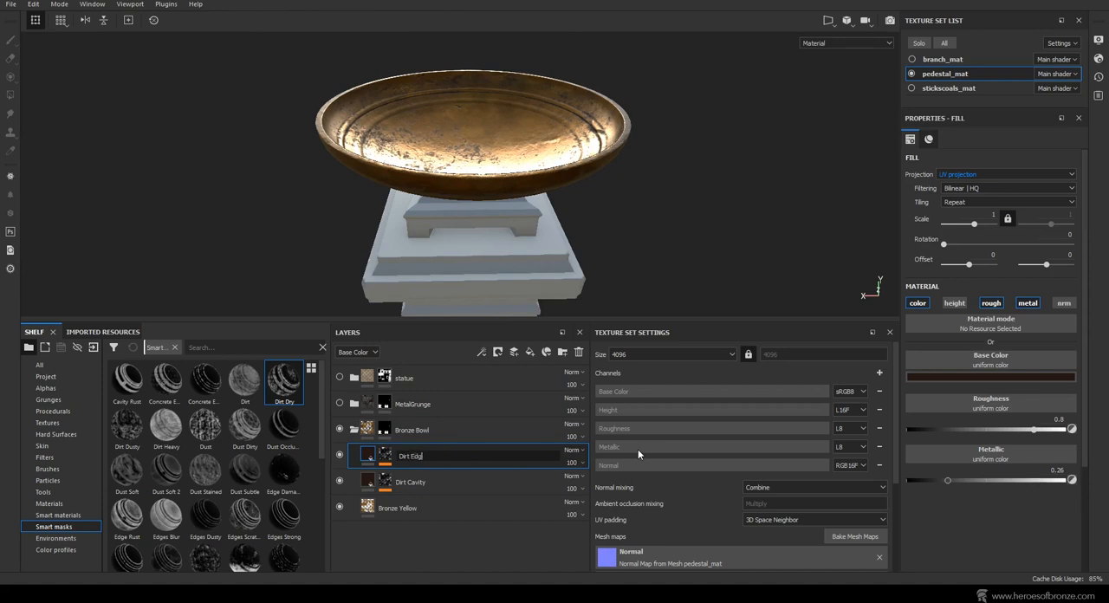
{"action": "left_click", "coordinate": [990, 365]}
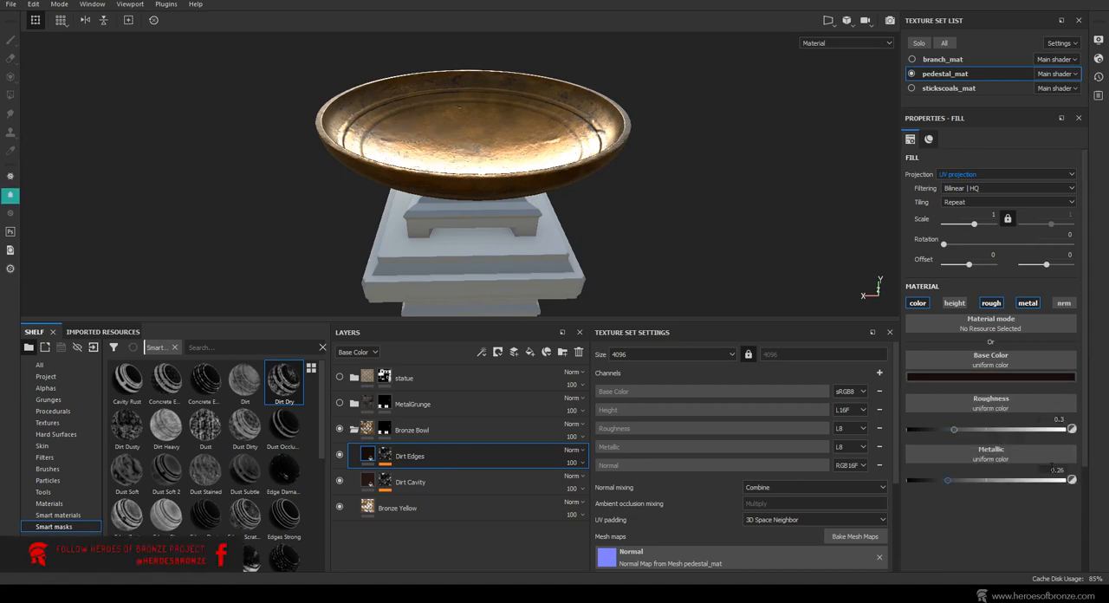
Step: Replace the Dirt generator on Dirt Edges' mask with a Mask Editor generator
{"action": "left_click_drag", "start_coordinate": [946, 480], "coordinate": [904, 480]}
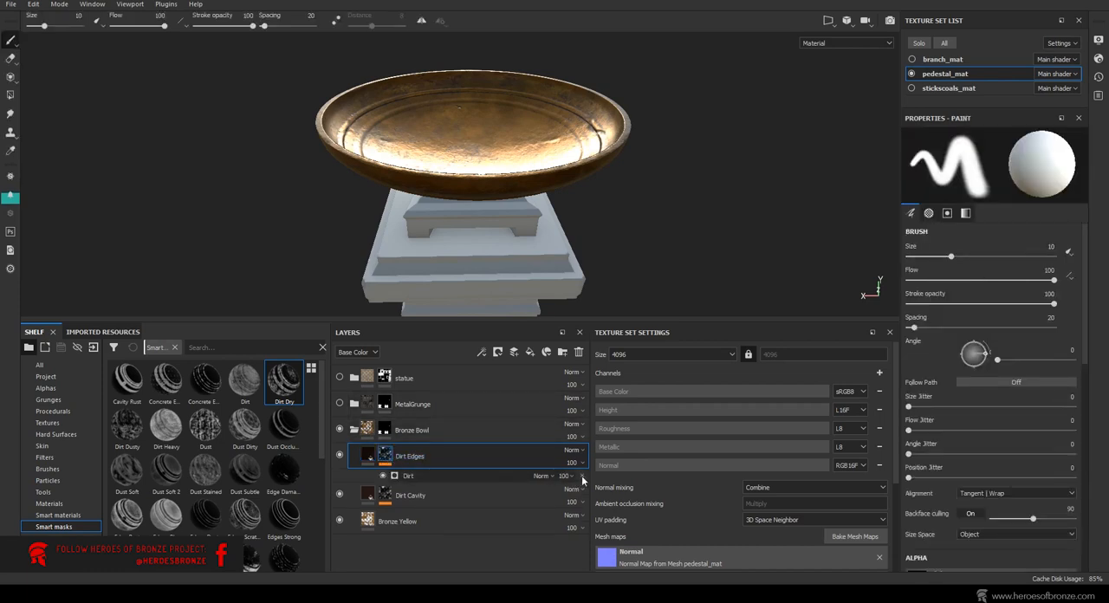
{"action": "left_click", "coordinate": [354, 429]}
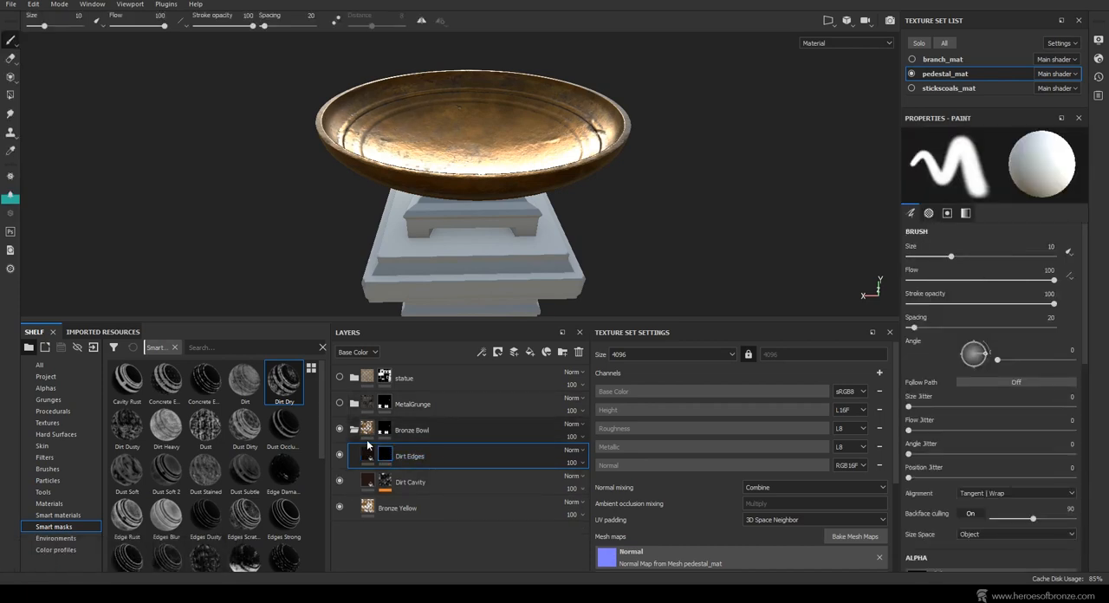
{"action": "scroll", "scroll_direction": "down", "scroll_amount": 3}
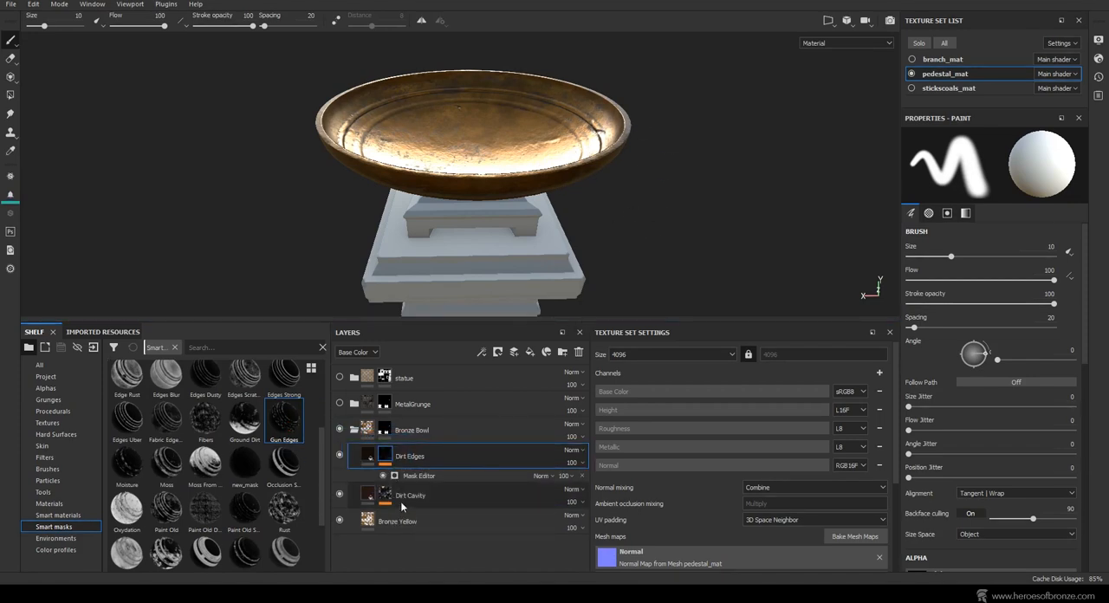
{"action": "left_click", "coordinate": [419, 475]}
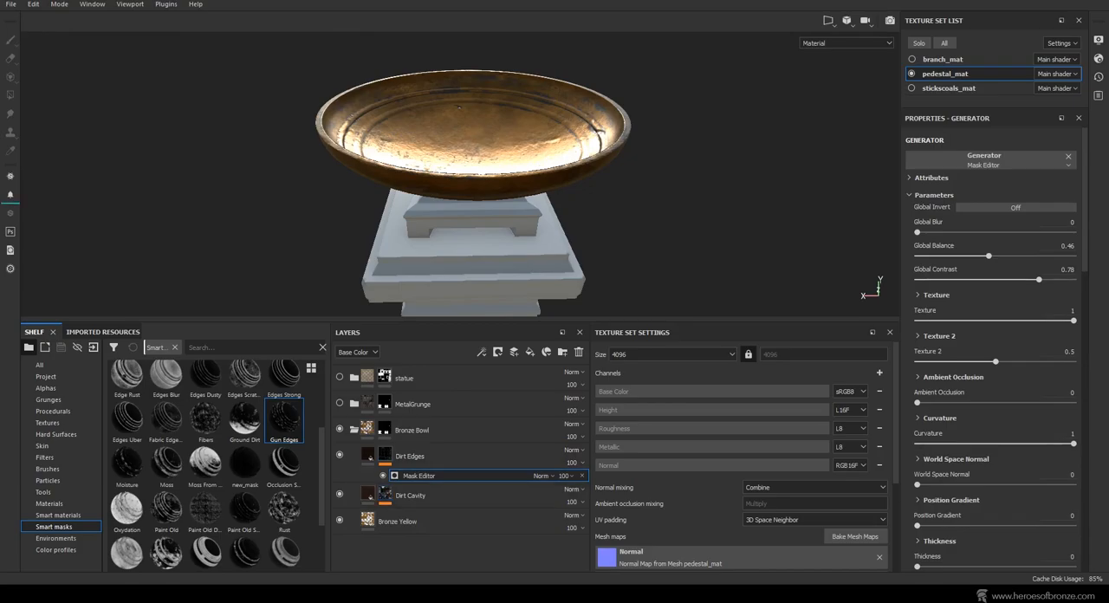
{"action": "left_click", "coordinate": [409, 456]}
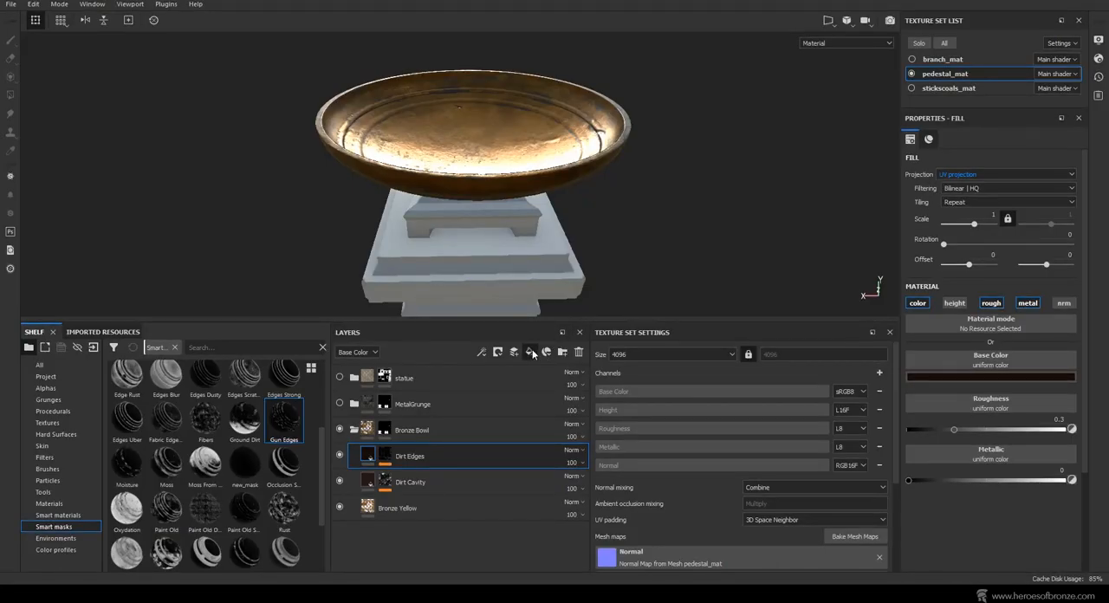
Step: Add a height-and-roughness-only fill layer with roughness raised, named Surface Variation
{"action": "left_click", "coordinate": [532, 352]}
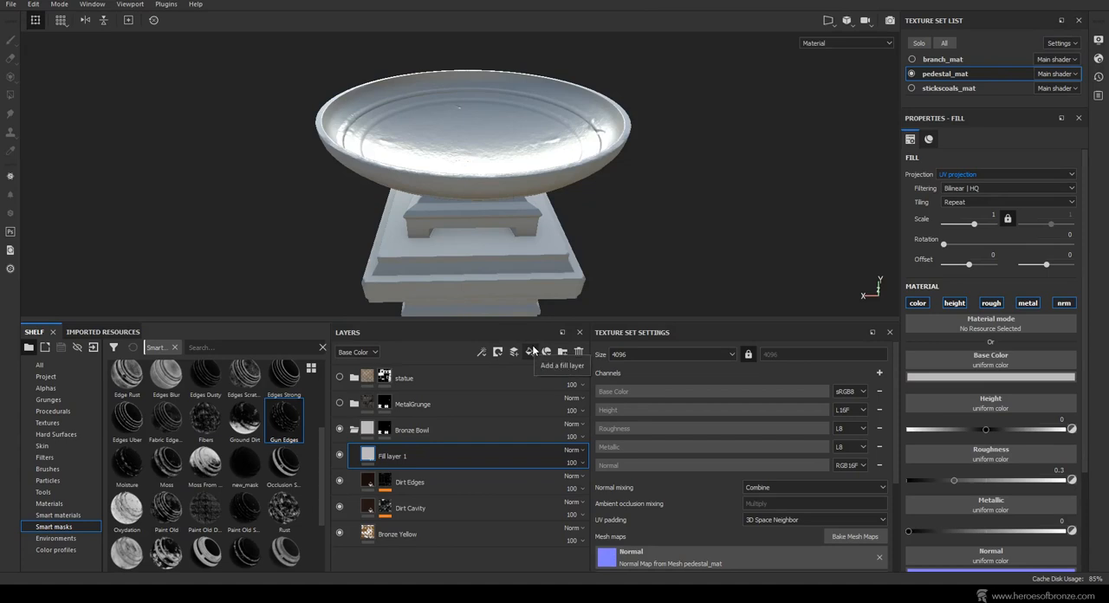
{"action": "left_click", "coordinate": [953, 302]}
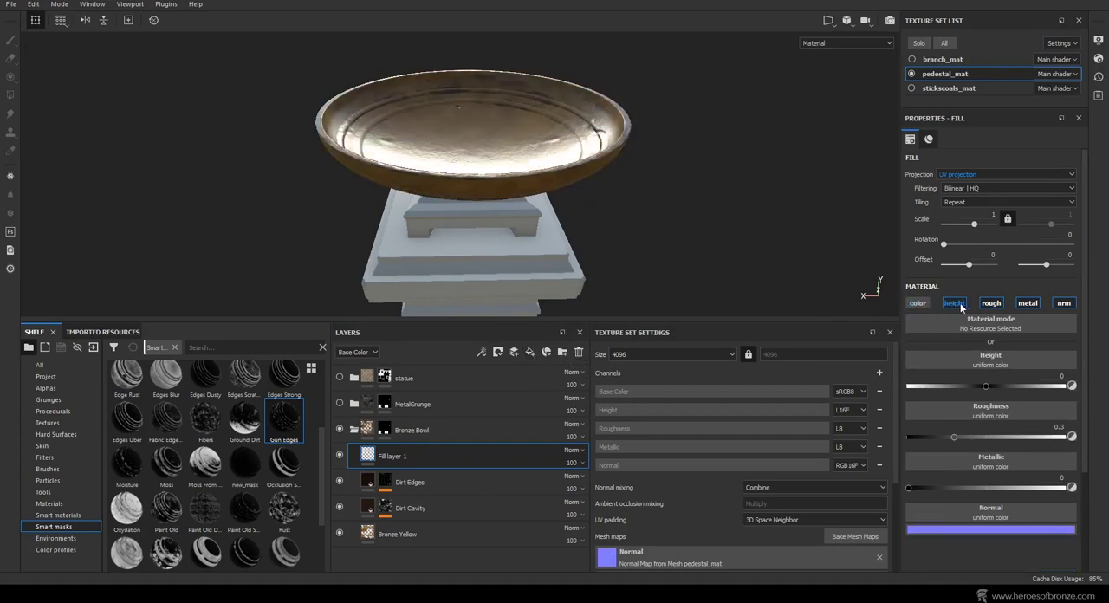
{"action": "left_click", "coordinate": [991, 302]}
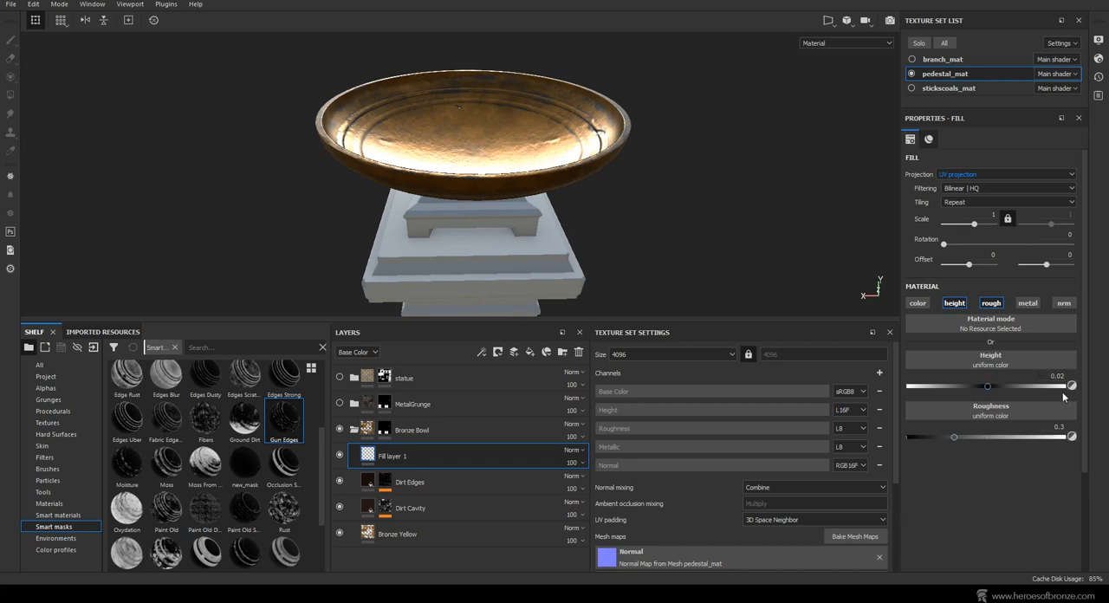
{"action": "left_click_drag", "start_coordinate": [953, 436], "coordinate": [986, 437]}
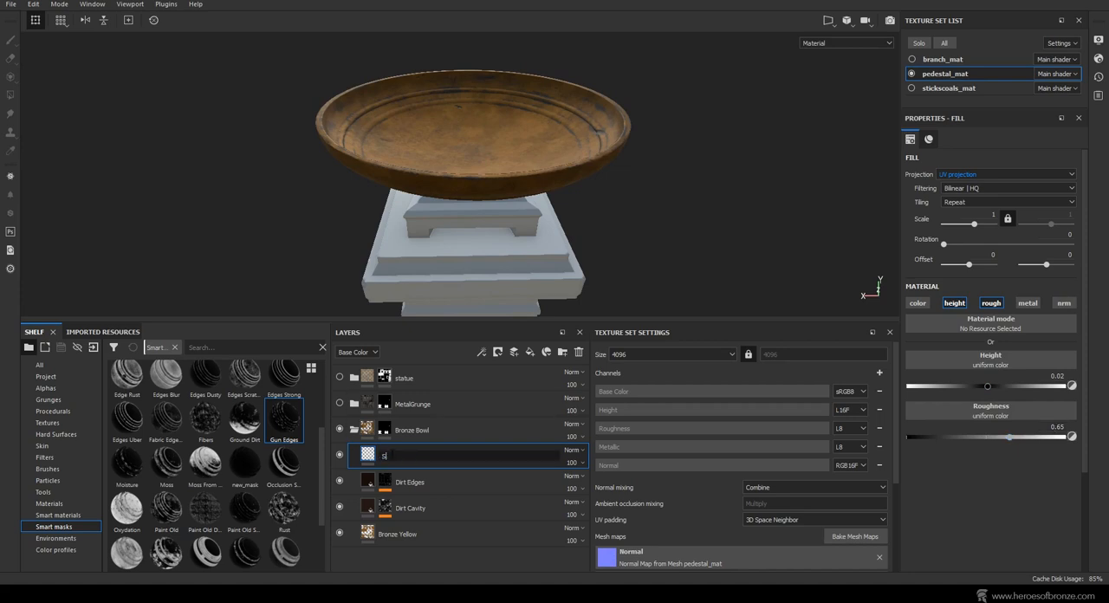
{"action": "type", "text": "Surface Variation"}
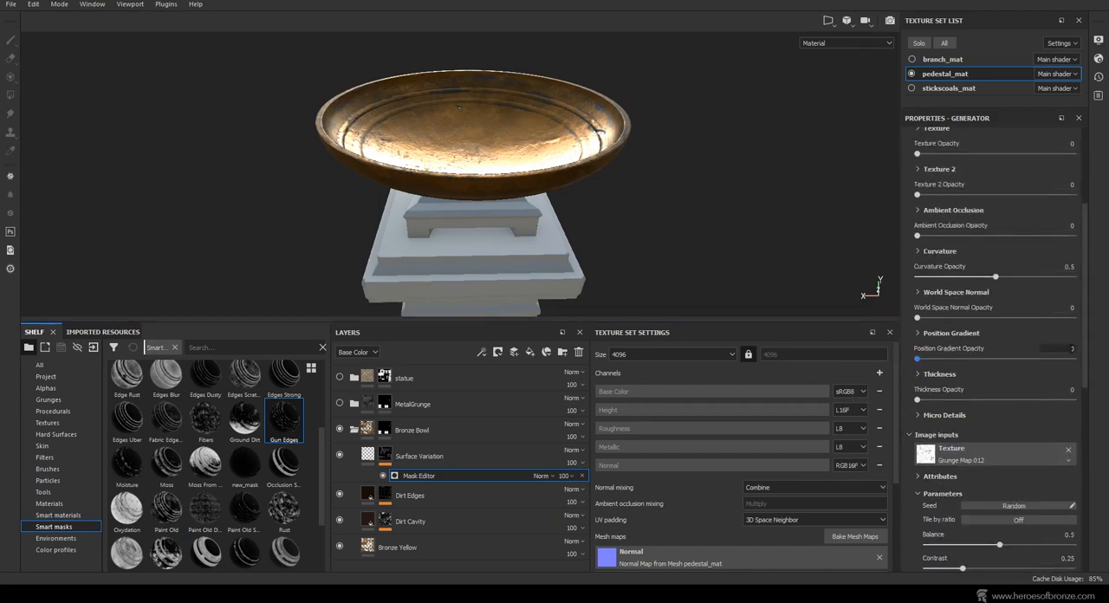
Step: Tune the Mask Editor's texture, ambient occlusion and curvature opacities for a patchy mask
{"action": "scroll", "scroll_direction": "up", "scroll_amount": 3}
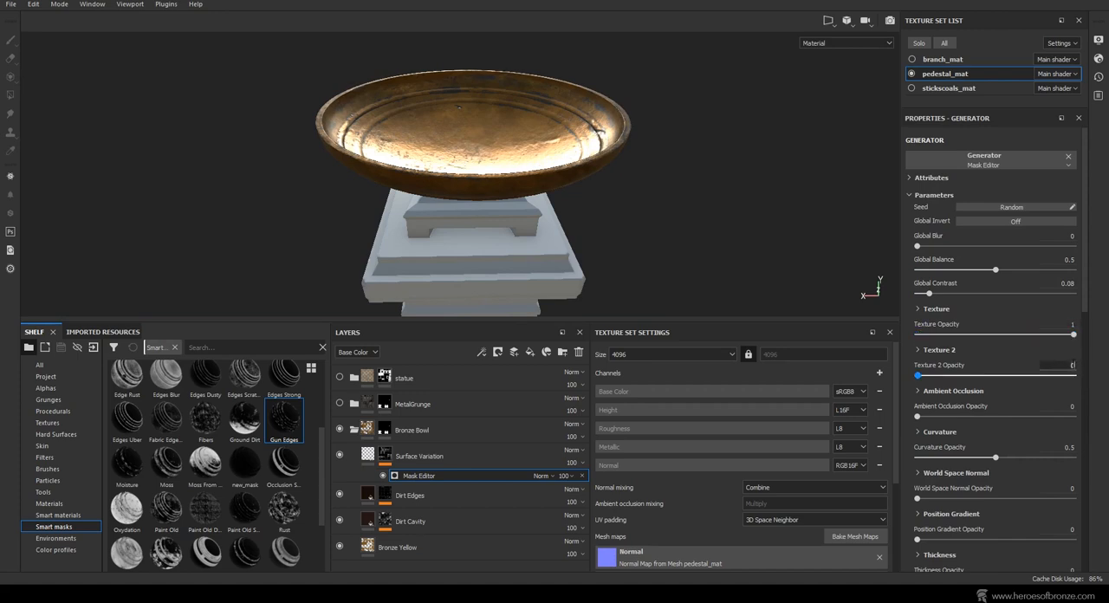
{"action": "left_click_drag", "start_coordinate": [1073, 376], "coordinate": [979, 376]}
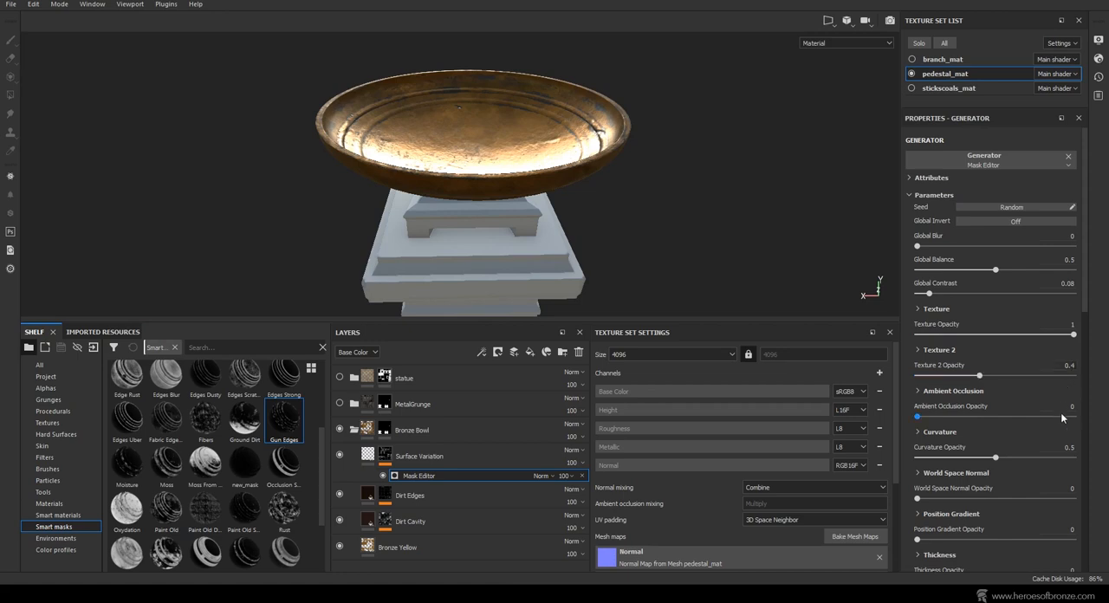
{"action": "left_click_drag", "start_coordinate": [916, 416], "coordinate": [1073, 416]}
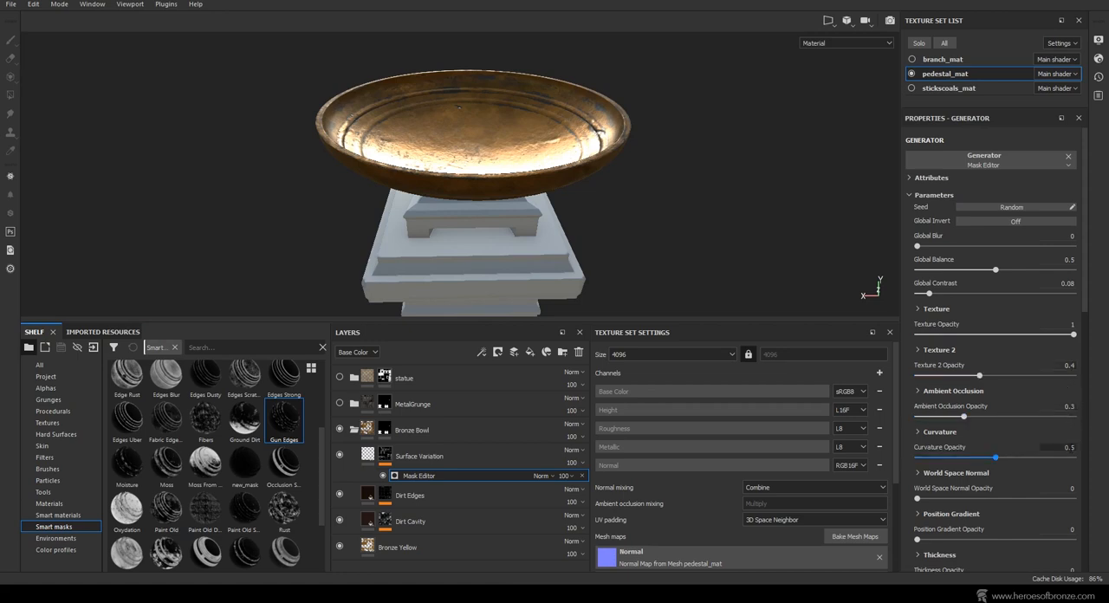
{"action": "left_click_drag", "start_coordinate": [995, 457], "coordinate": [1070, 457]}
{"action": "type", "text": "EdgeHighlight"}
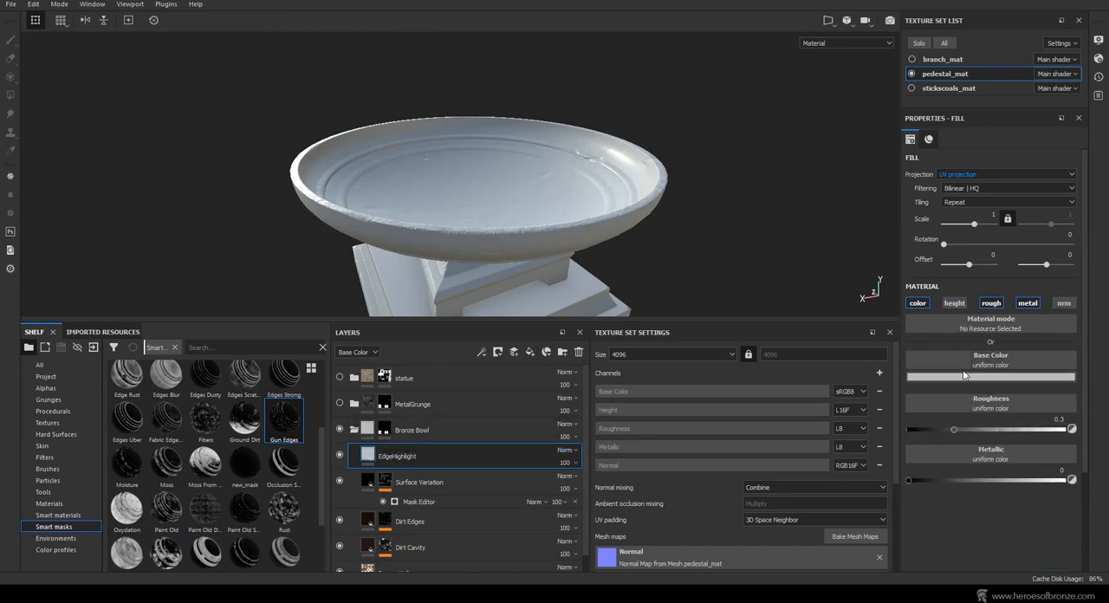
Step: Set the Edgehighlight colour, enable Height, and adjust the mask's Curvature influence
{"action": "left_click", "coordinate": [991, 376]}
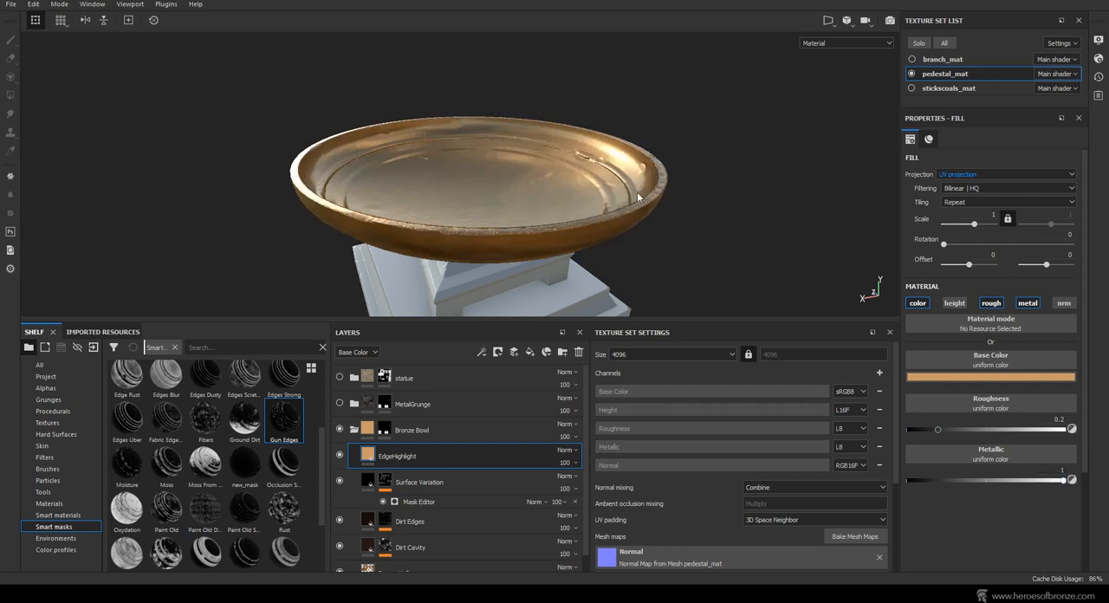
{"action": "mouse_move", "coordinate": [634, 189]}
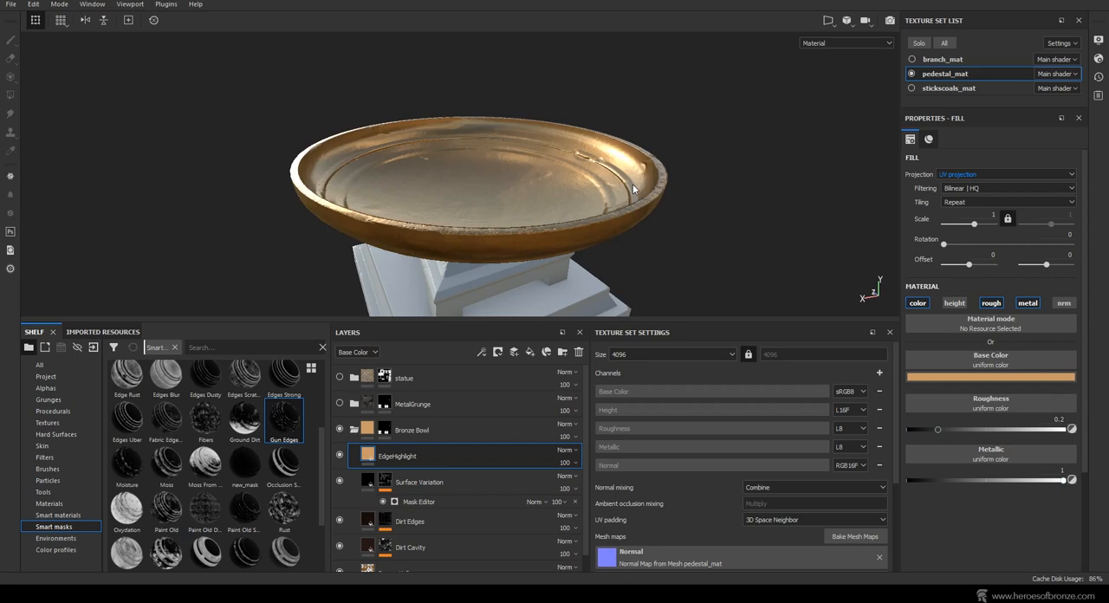
{"action": "left_click", "coordinate": [953, 302]}
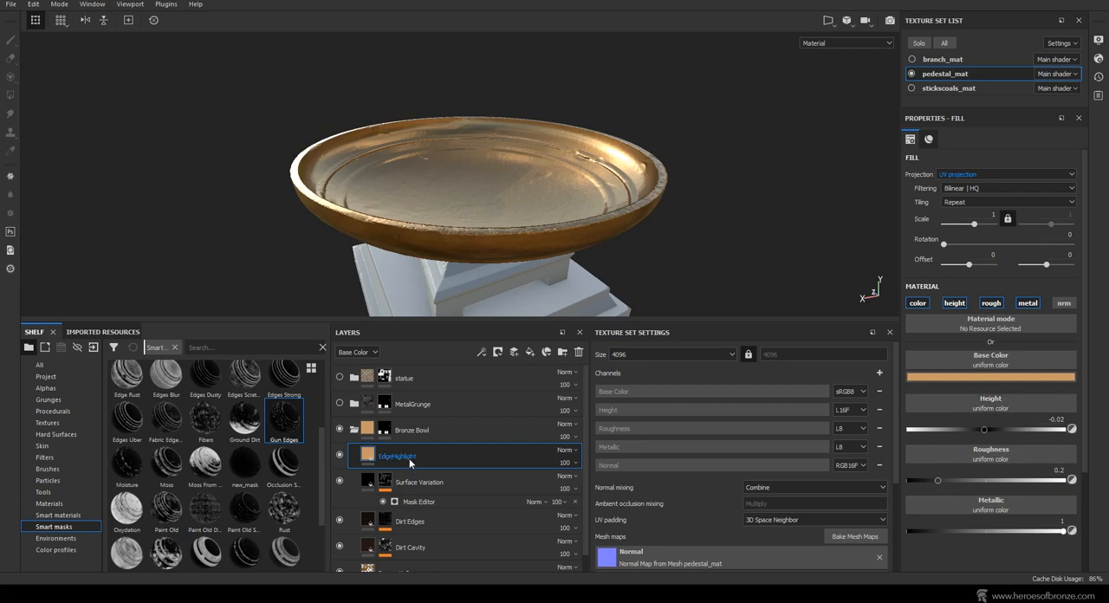
{"action": "left_click", "coordinate": [953, 302]}
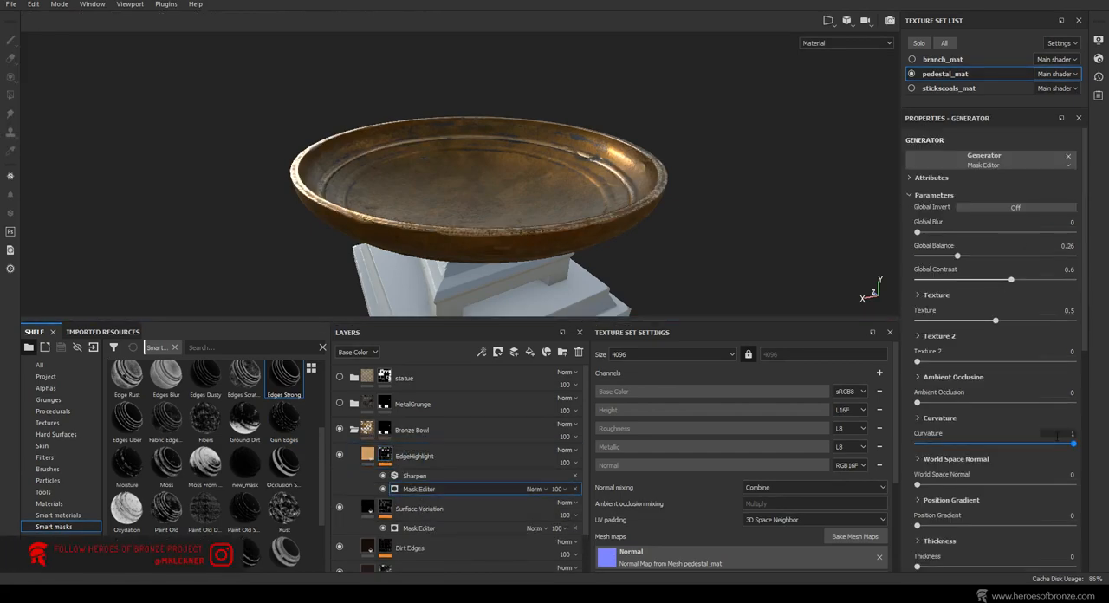
{"action": "left_click_drag", "start_coordinate": [1074, 444], "coordinate": [991, 443]}
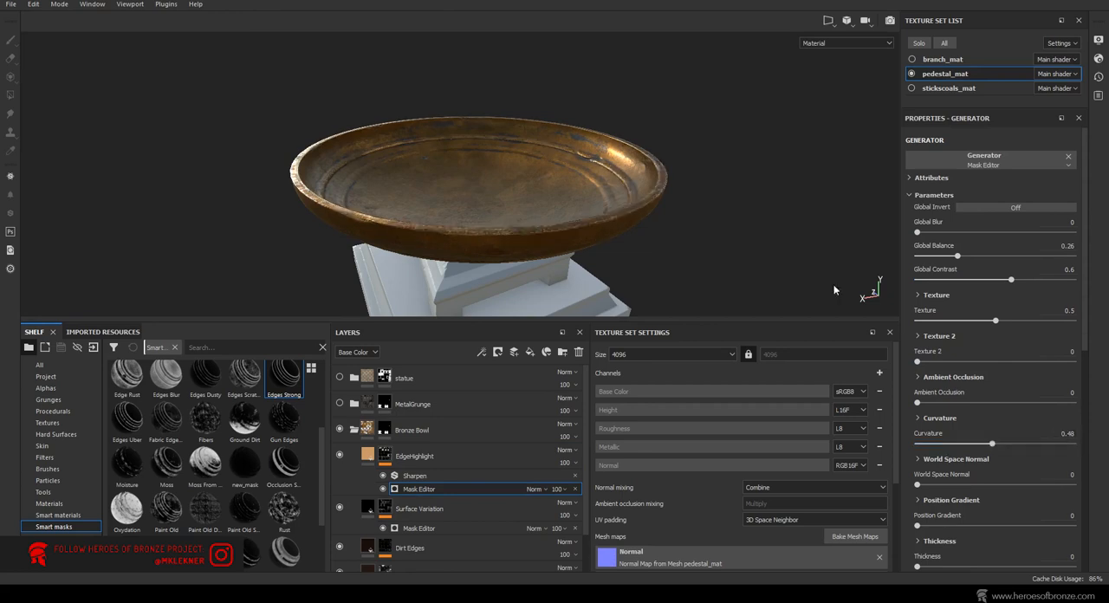
{"action": "left_click", "coordinate": [340, 458]}
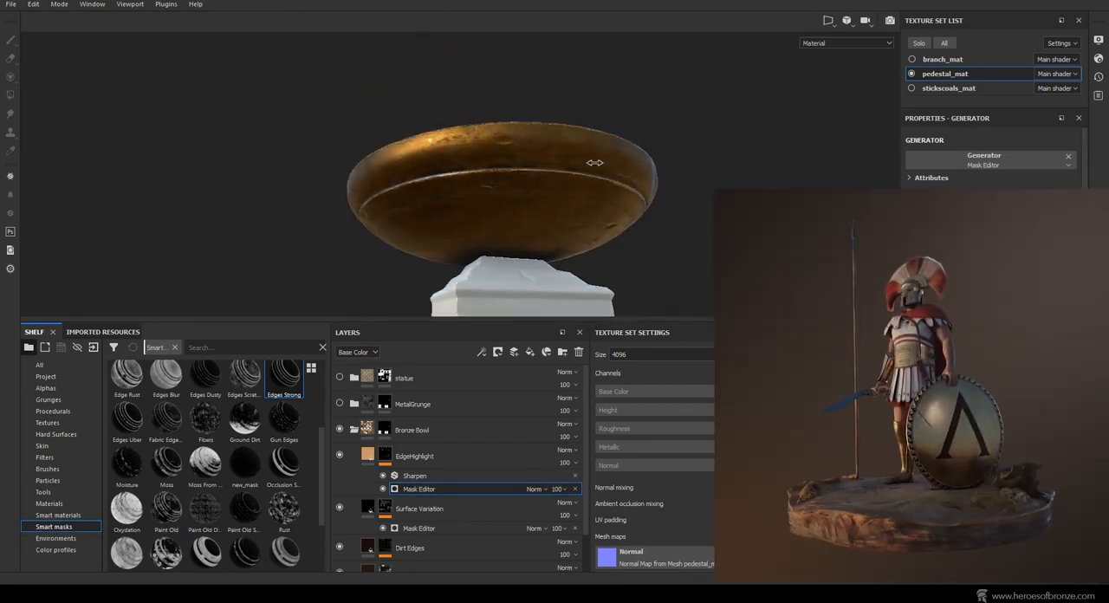
Step: Orbit the view to inspect the bowl from below
{"action": "left_click_drag", "start_coordinate": [593, 163], "coordinate": [658, 166]}
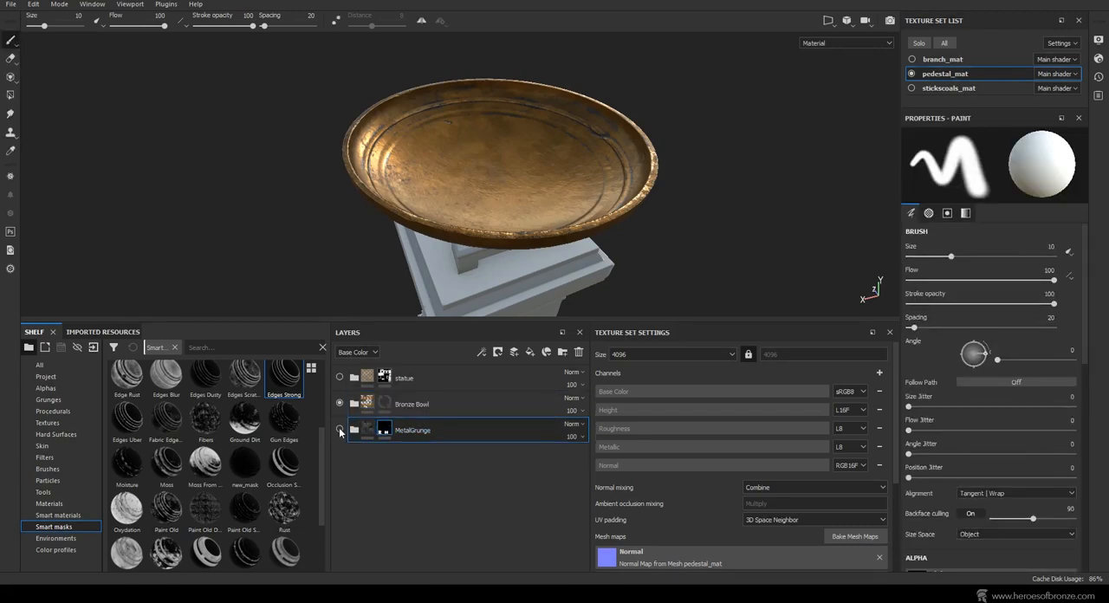
Step: Create the Metal Bronze Bowl folder and give Bronze Bowl a black mask with a generator
{"action": "left_click", "coordinate": [412, 430]}
{"action": "type", "text": "Metal Bronze Bowl"}
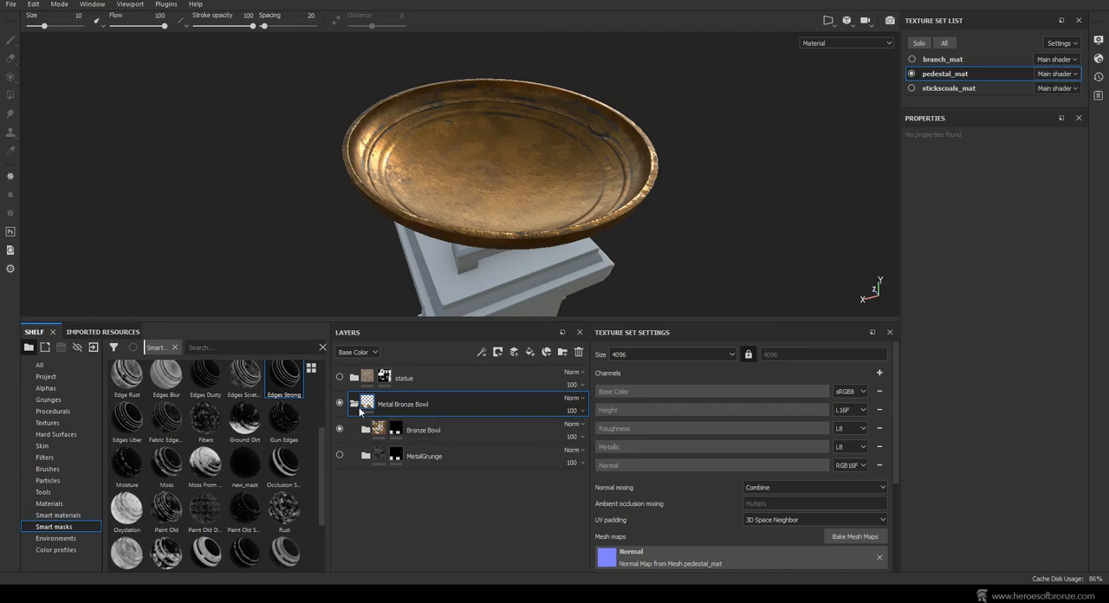
{"action": "left_click", "coordinate": [423, 429]}
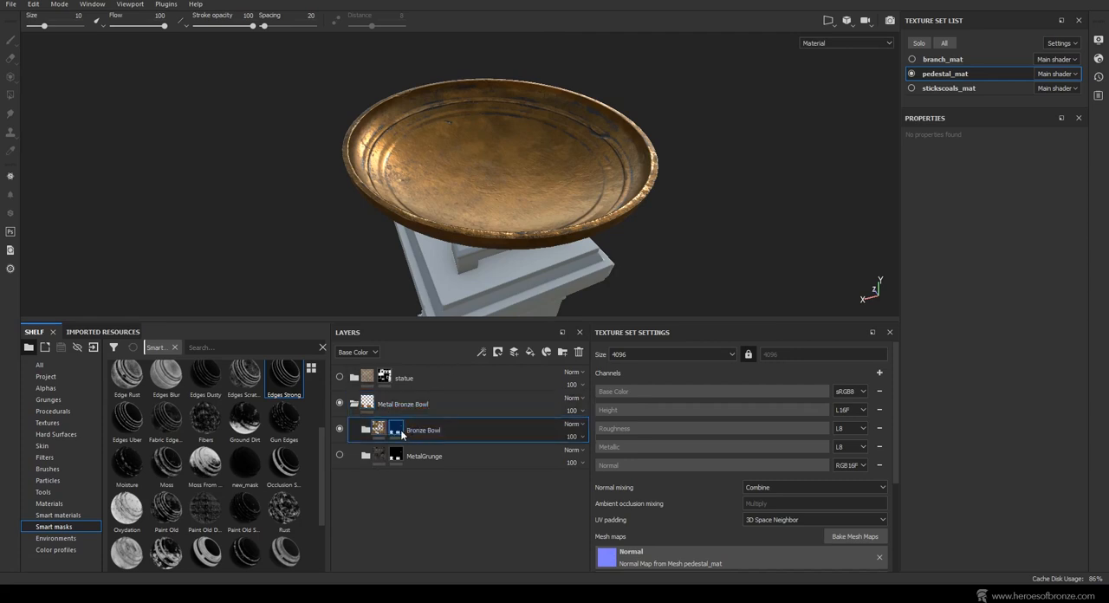
{"action": "left_click", "coordinate": [482, 352]}
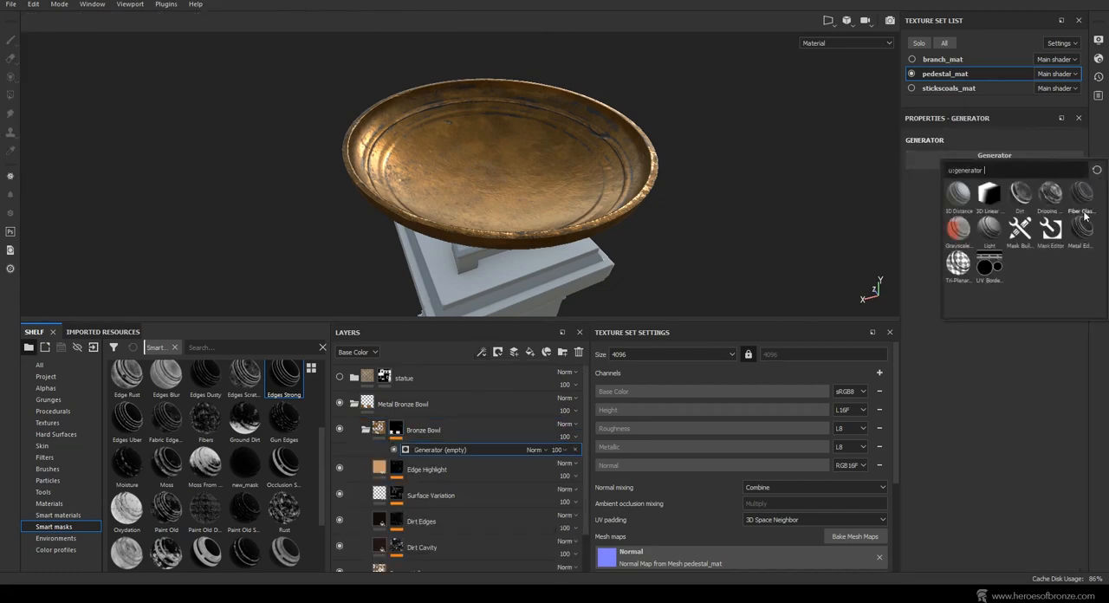
Step: Use a Metal Edge Wear generator on the mask, raising wear level, grunge scale and adjusting AO/curvature influence
{"action": "left_click", "coordinate": [1081, 229]}
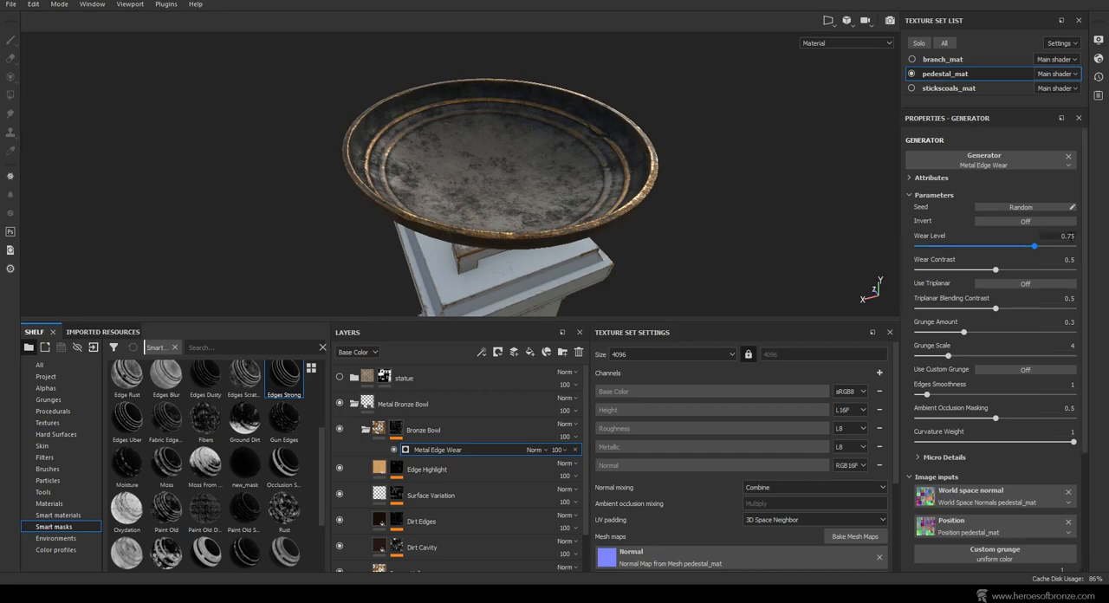
{"action": "left_click_drag", "start_coordinate": [1034, 246], "coordinate": [1073, 246]}
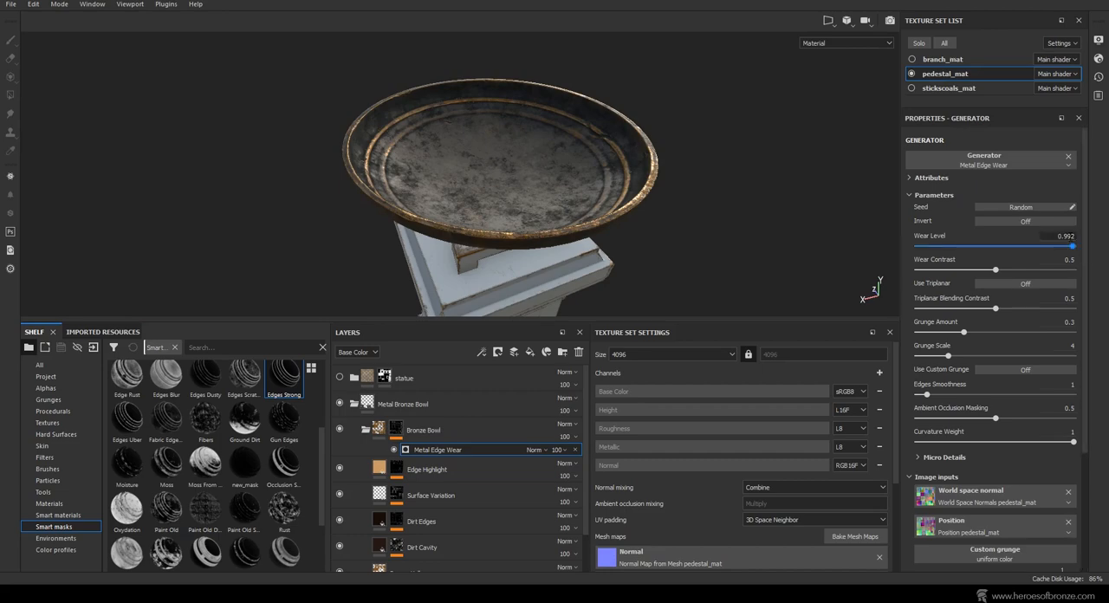
{"action": "left_click_drag", "start_coordinate": [994, 270], "coordinate": [994, 270]}
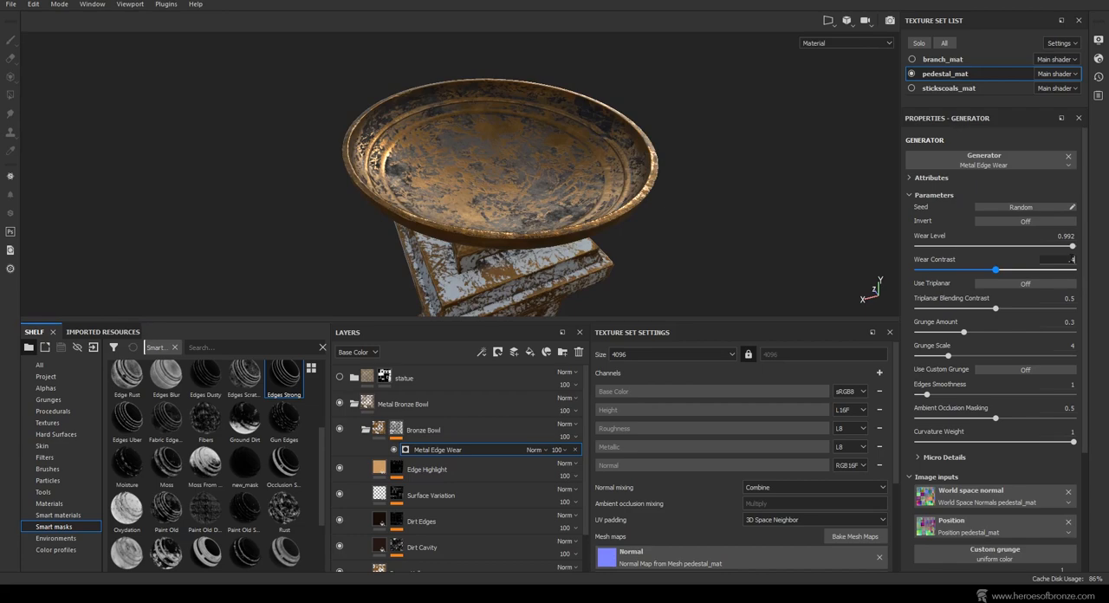
{"action": "left_click_drag", "start_coordinate": [996, 270], "coordinate": [979, 271]}
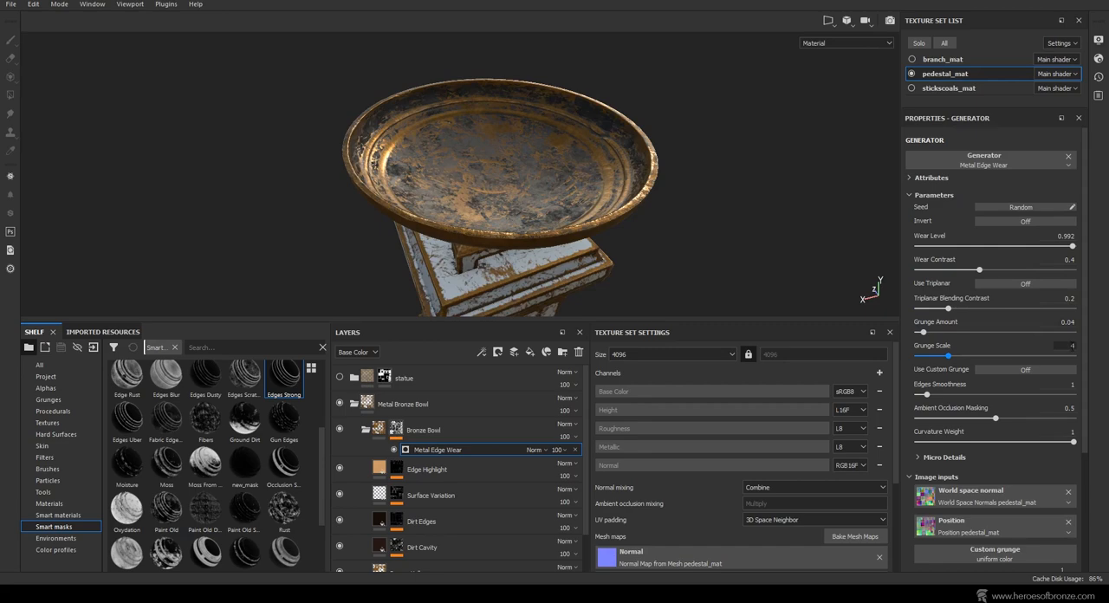
{"action": "left_click_drag", "start_coordinate": [932, 357], "coordinate": [1041, 357]}
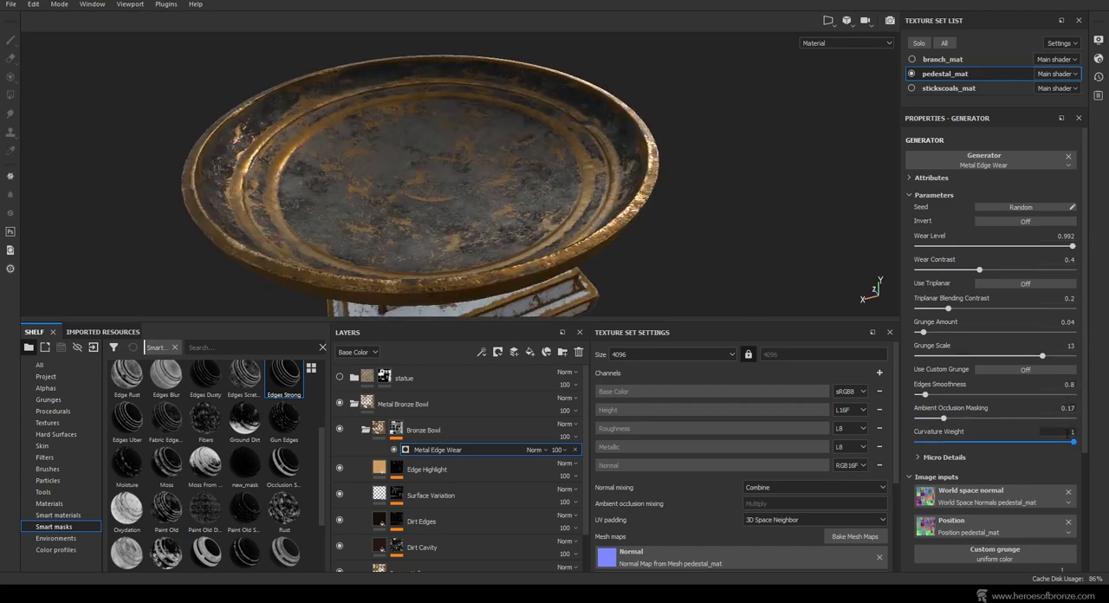
{"action": "left_click_drag", "start_coordinate": [1071, 442], "coordinate": [1039, 442]}
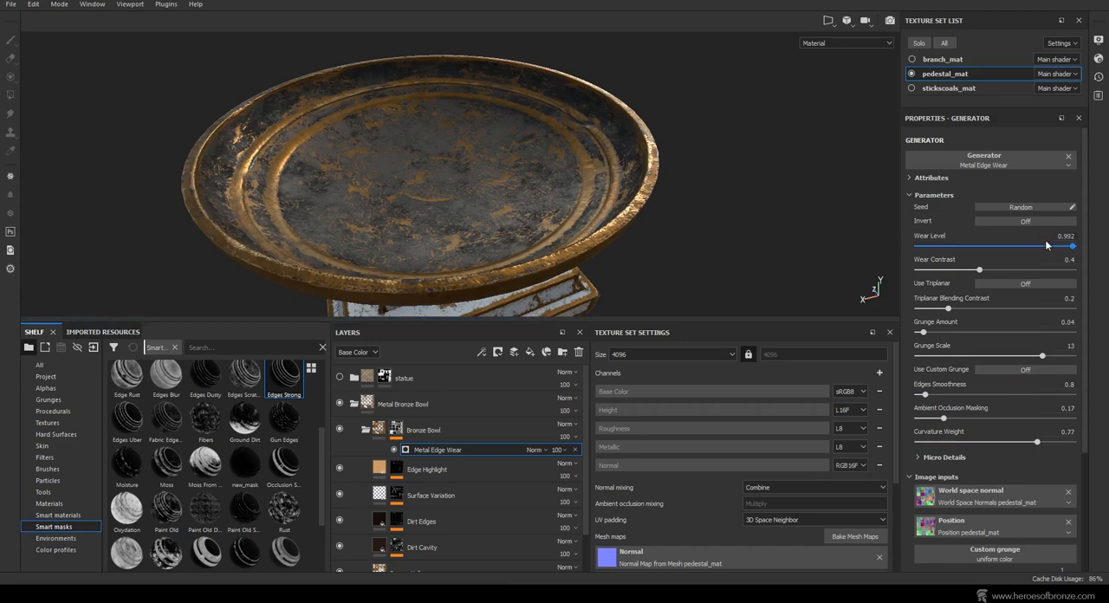
{"action": "mouse_move", "coordinate": [974, 281]}
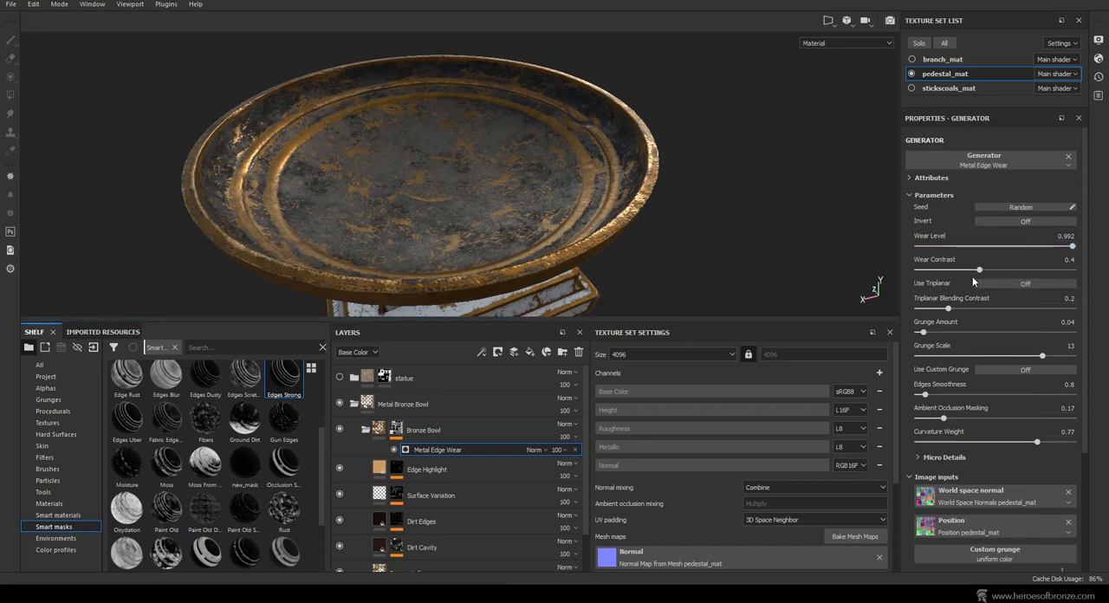
Step: Fine-tune the edge wear's contrast and grunge amount so bronze shows mainly along worn edges
{"action": "left_click_drag", "start_coordinate": [977, 270], "coordinate": [1015, 271]}
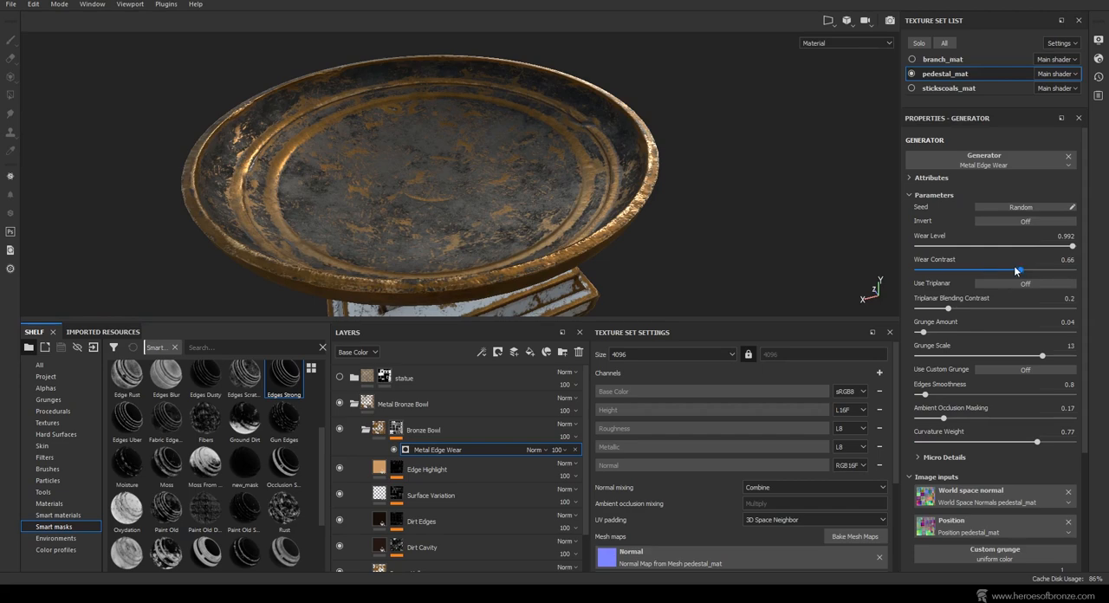
{"action": "left_click_drag", "start_coordinate": [1019, 271], "coordinate": [949, 270]}
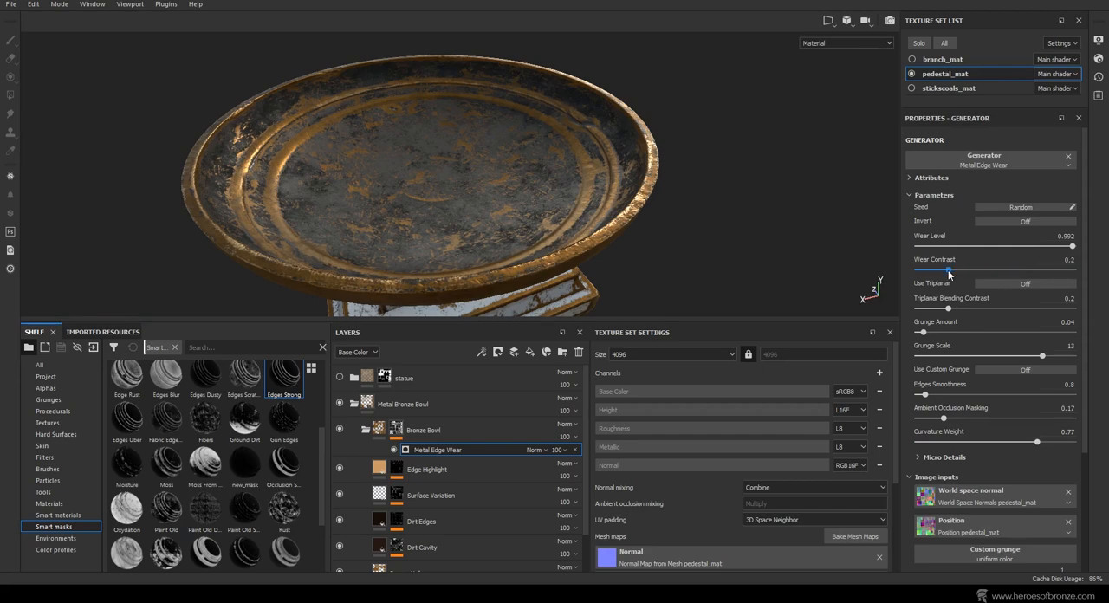
{"action": "left_click_drag", "start_coordinate": [950, 270], "coordinate": [1021, 271]}
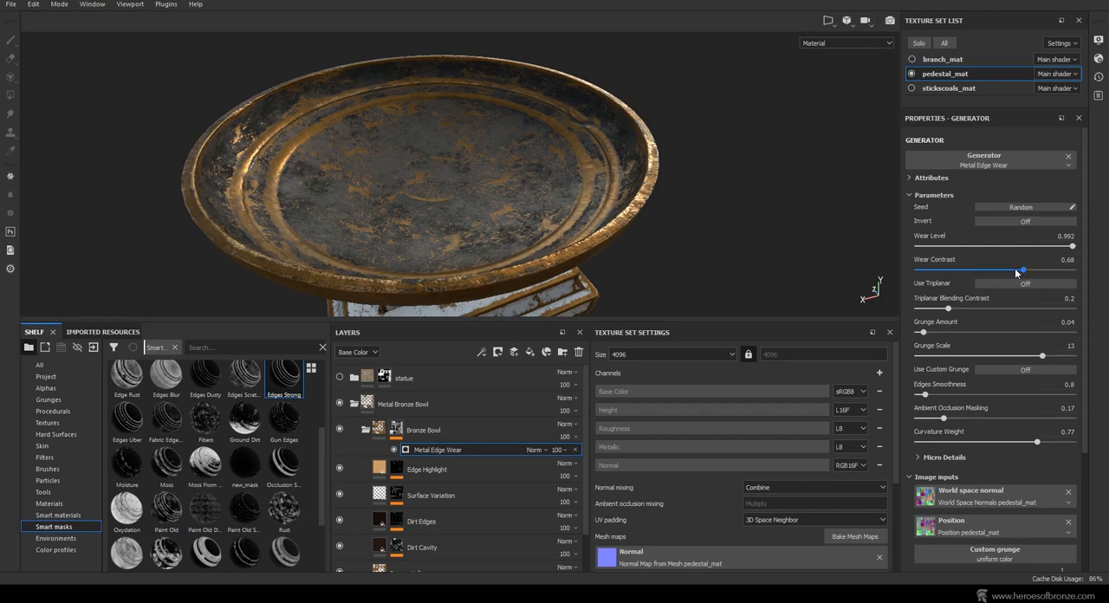
{"action": "left_click_drag", "start_coordinate": [1021, 271], "coordinate": [991, 270]}
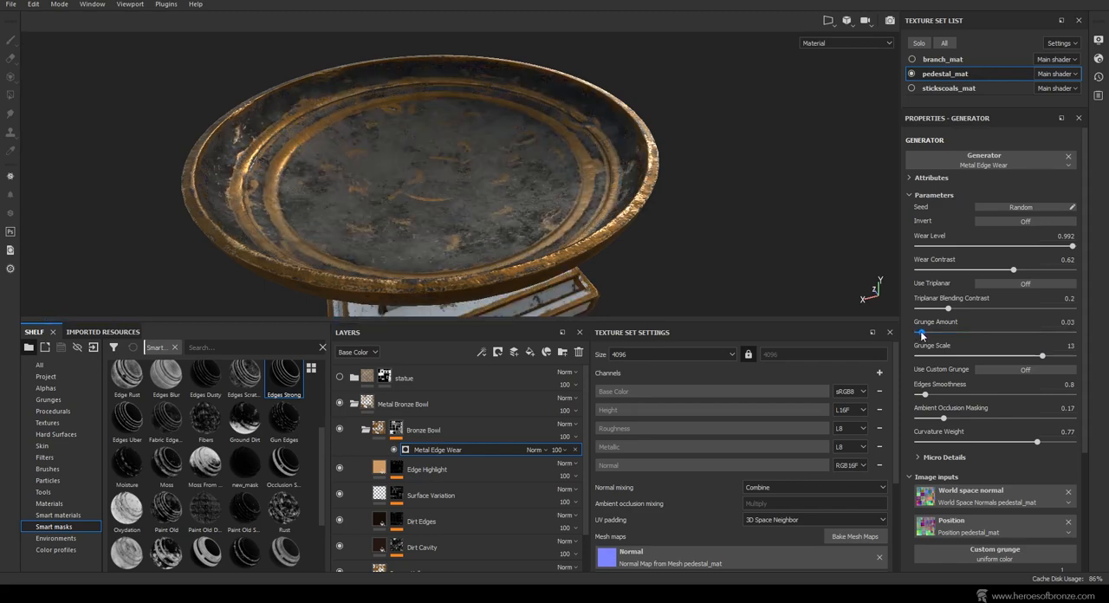
{"action": "left_click_drag", "start_coordinate": [932, 333], "coordinate": [918, 333]}
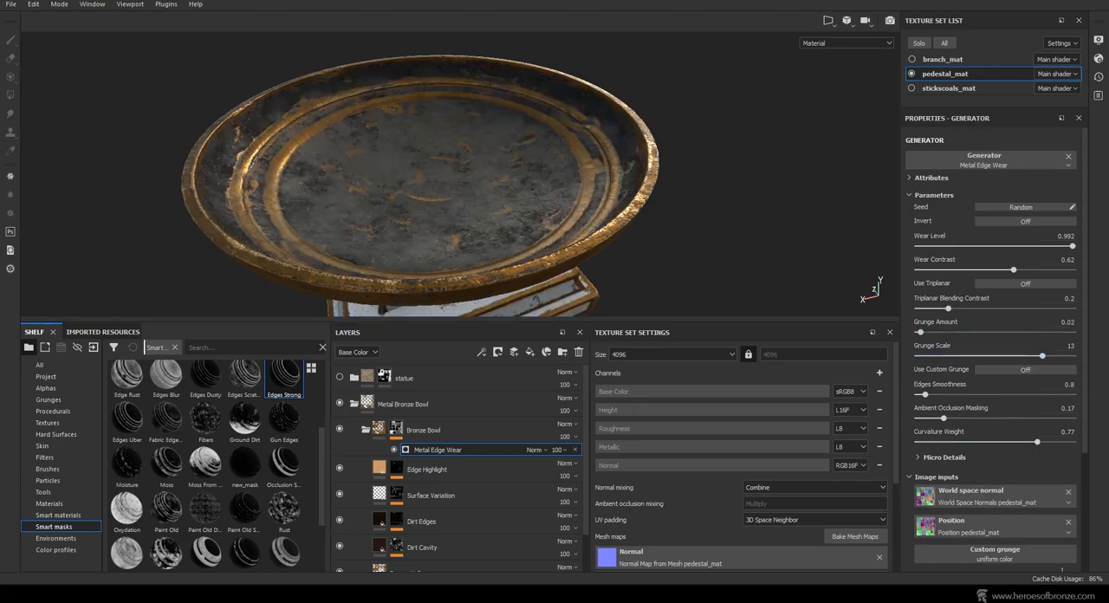
{"action": "scroll", "scroll_direction": "down", "scroll_amount": 3}
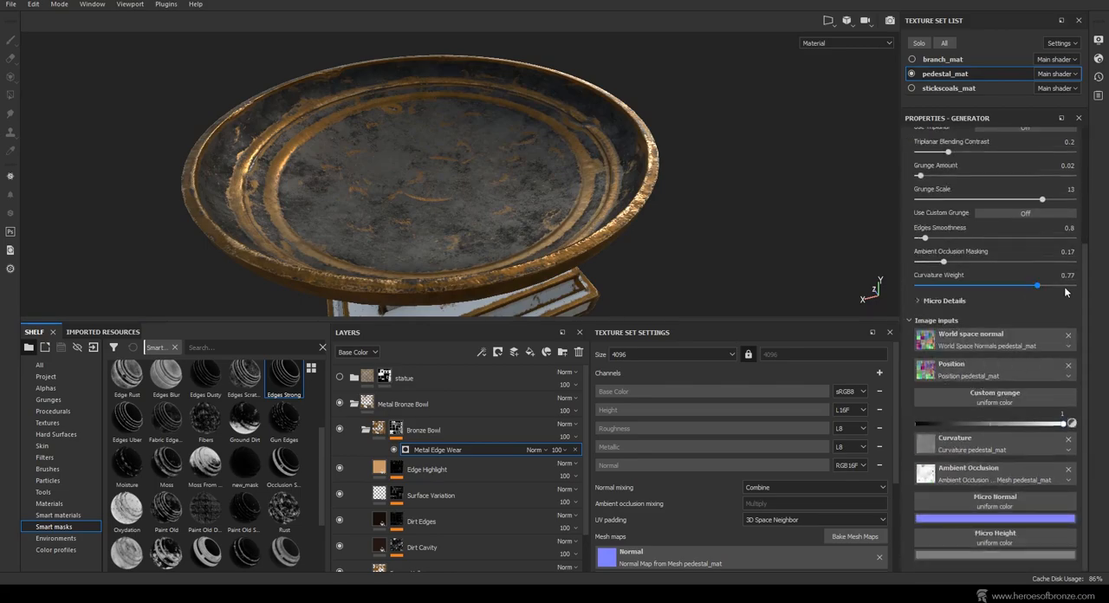
{"action": "left_click_drag", "start_coordinate": [1060, 284], "coordinate": [987, 284]}
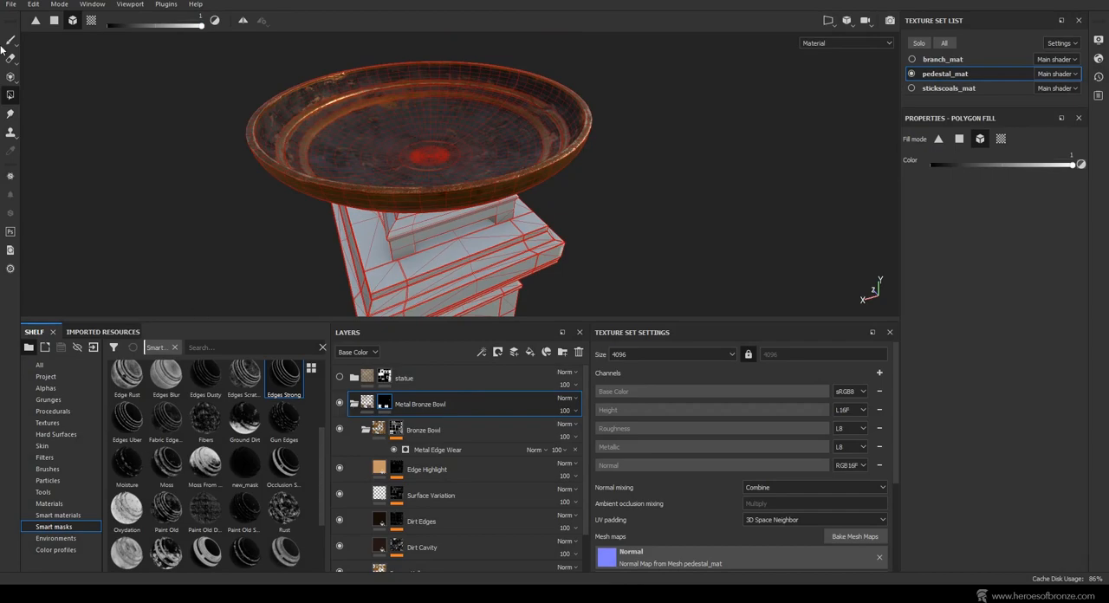
Step: Fill the bowl mesh into the Metal Bronze Bowl folder mask with Polygon Fill
{"action": "left_click", "coordinate": [436, 451]}
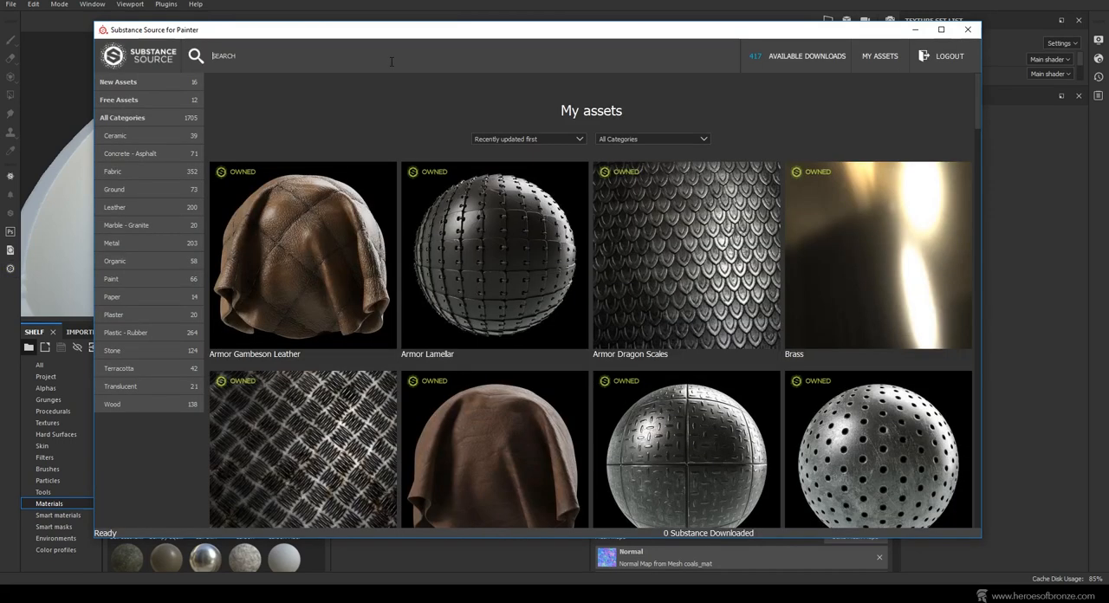
Step: Search Substance Source for 'lava' and rotten wood materials, then close the library
{"action": "type", "text": "lava"}
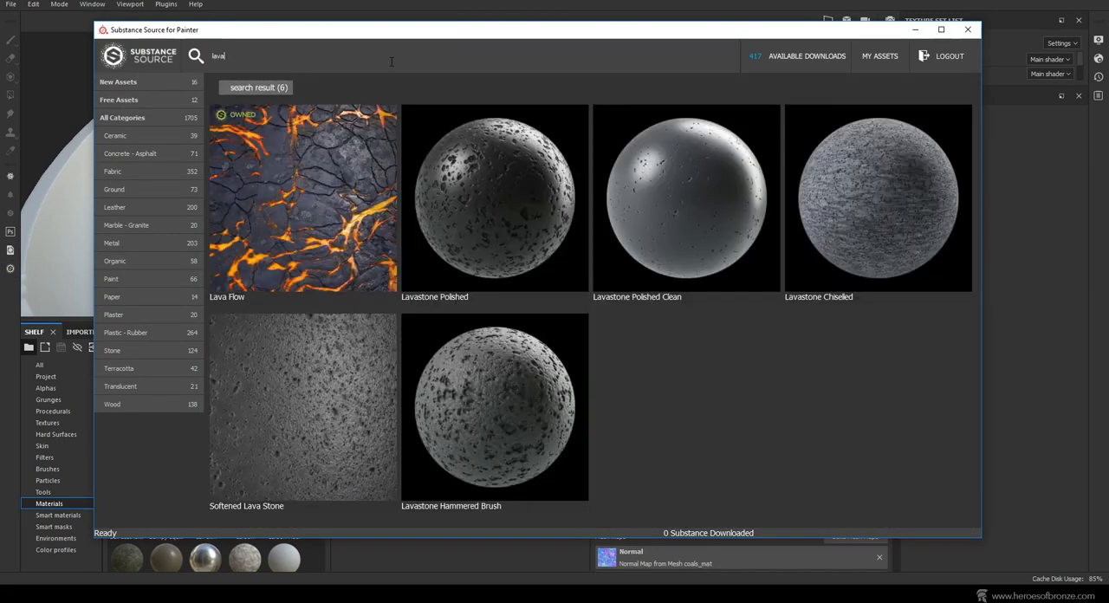
{"action": "mouse_move", "coordinate": [381, 246]}
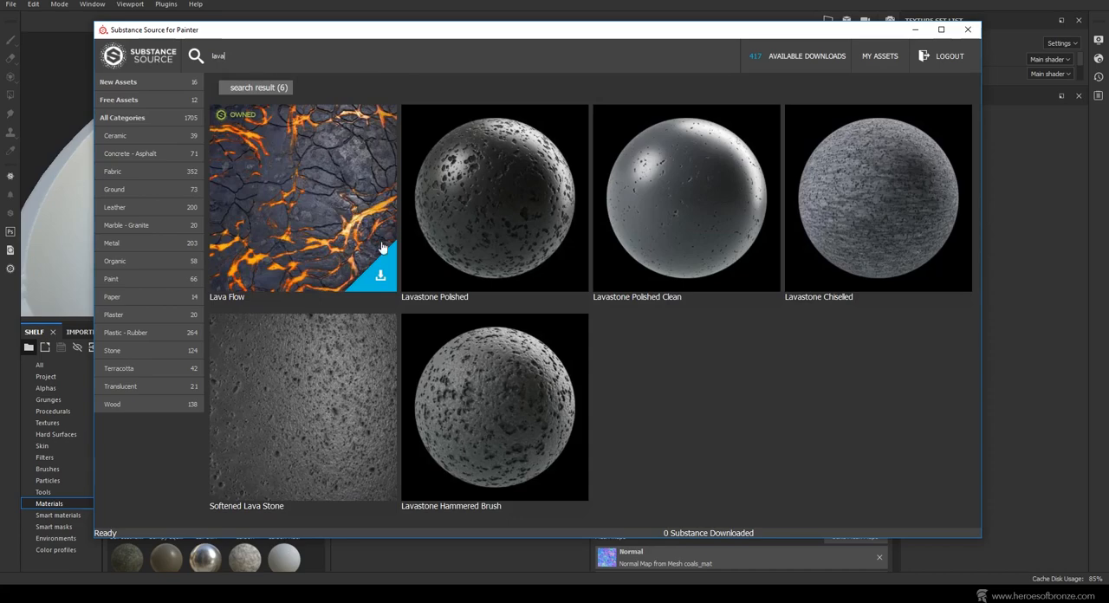
{"action": "mouse_move", "coordinate": [379, 277]}
{"action": "type", "text": "rotten wo"}
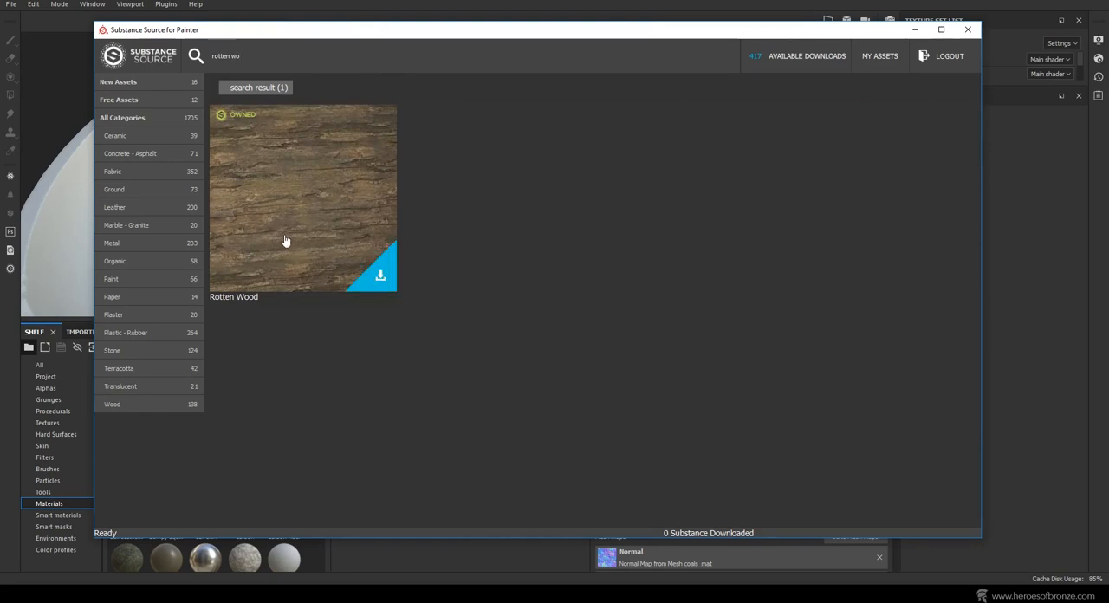
{"action": "left_click", "coordinate": [966, 30]}
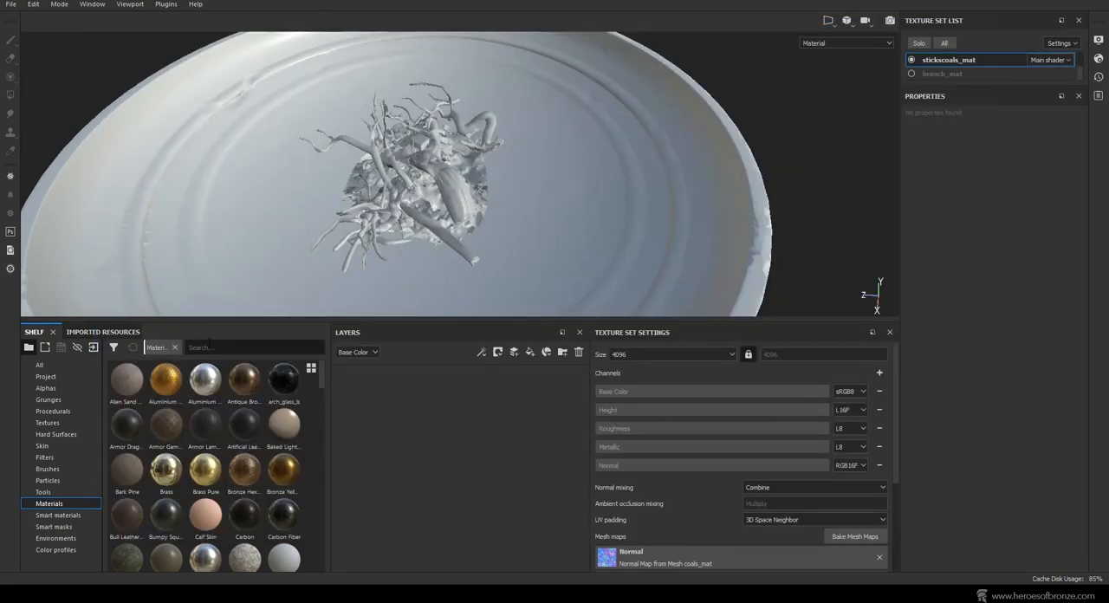
Step: Find 'rotten' in the shelf, apply Rotten Wood to the sticks and adjust its rotation and scale
{"action": "type", "text": "rotten"}
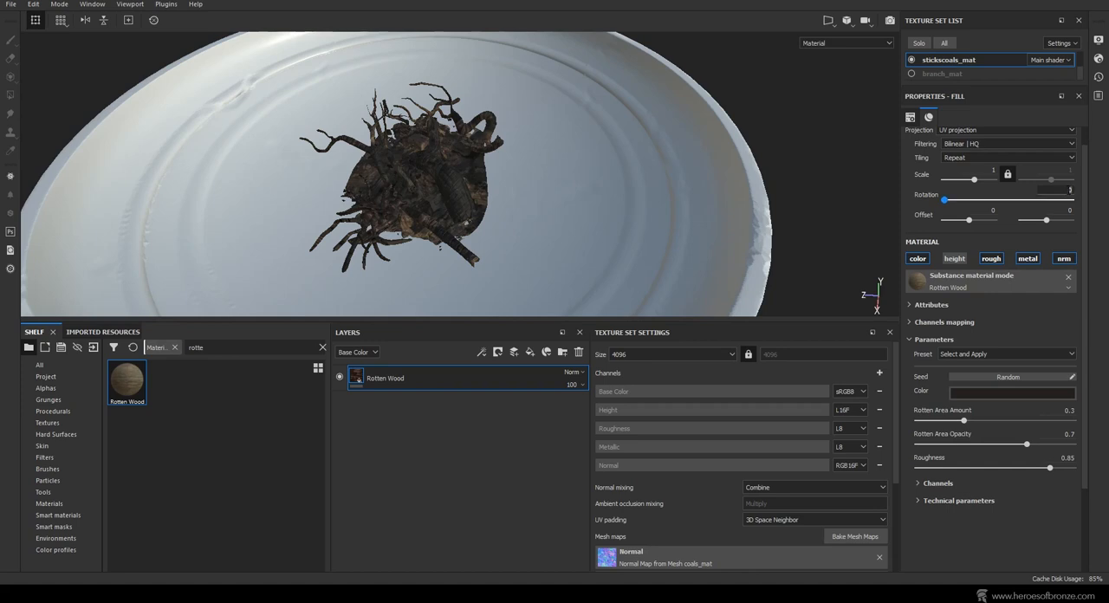
{"action": "left_click_drag", "start_coordinate": [943, 199], "coordinate": [957, 200]}
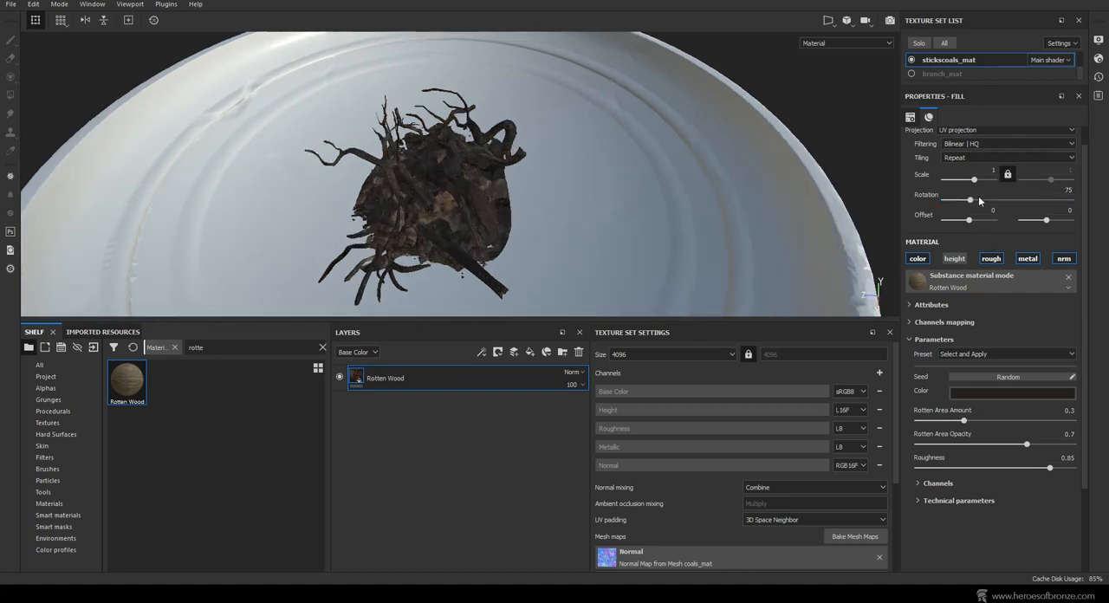
{"action": "left_click_drag", "start_coordinate": [974, 177], "coordinate": [977, 177]}
{"action": "type", "text": "lava"}
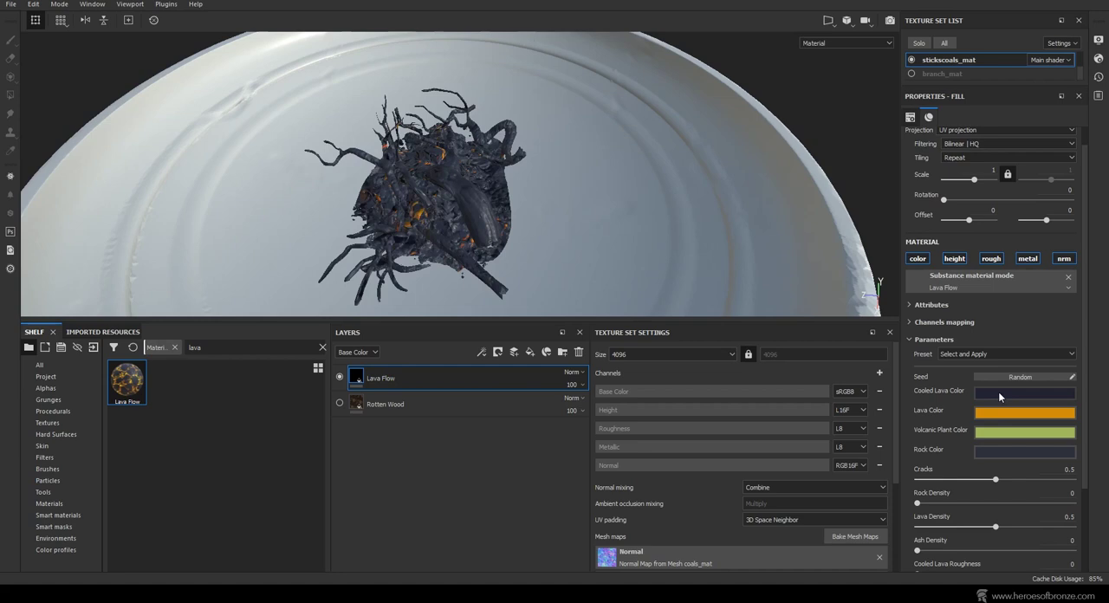
Step: Adjust the Lava Flow layer's scale and raise its lava density for glowing veins through the wood
{"action": "left_click", "coordinate": [1024, 391]}
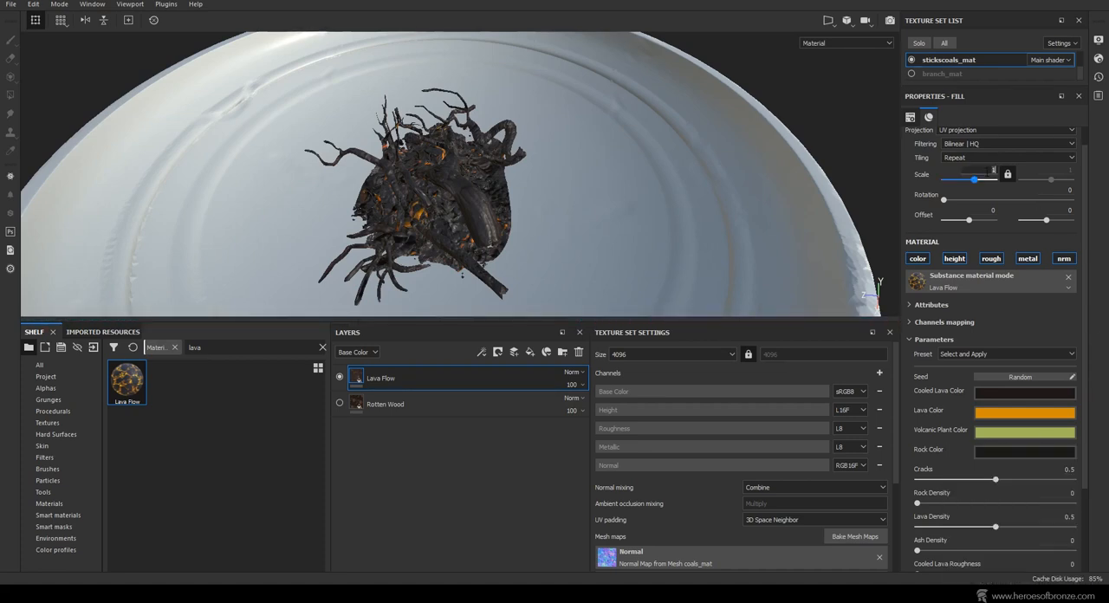
{"action": "left_click_drag", "start_coordinate": [971, 180], "coordinate": [993, 180]}
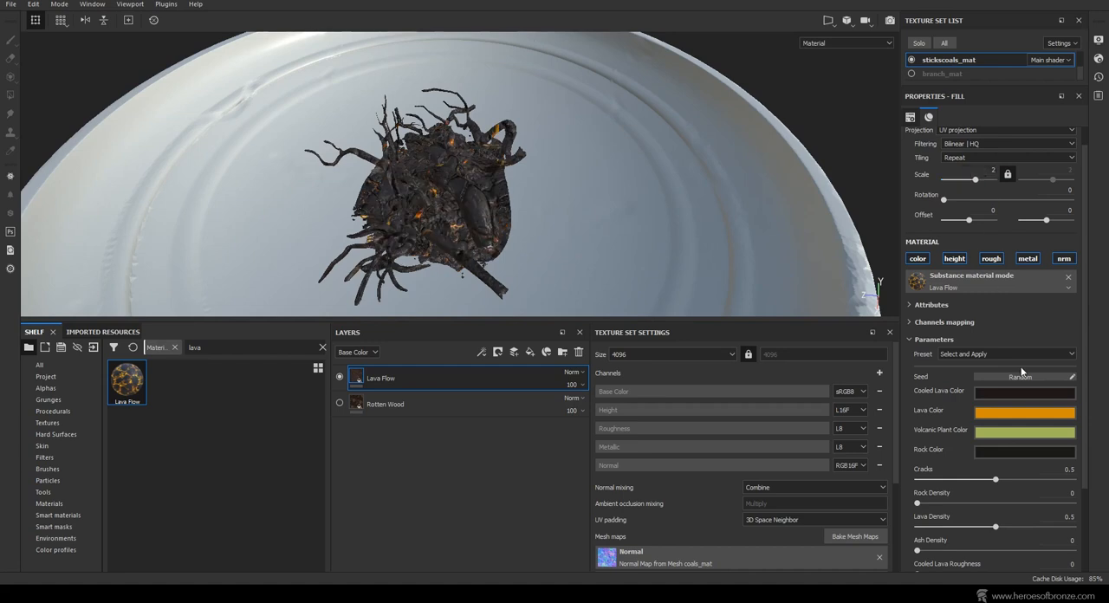
{"action": "scroll", "scroll_direction": "down", "scroll_amount": 3}
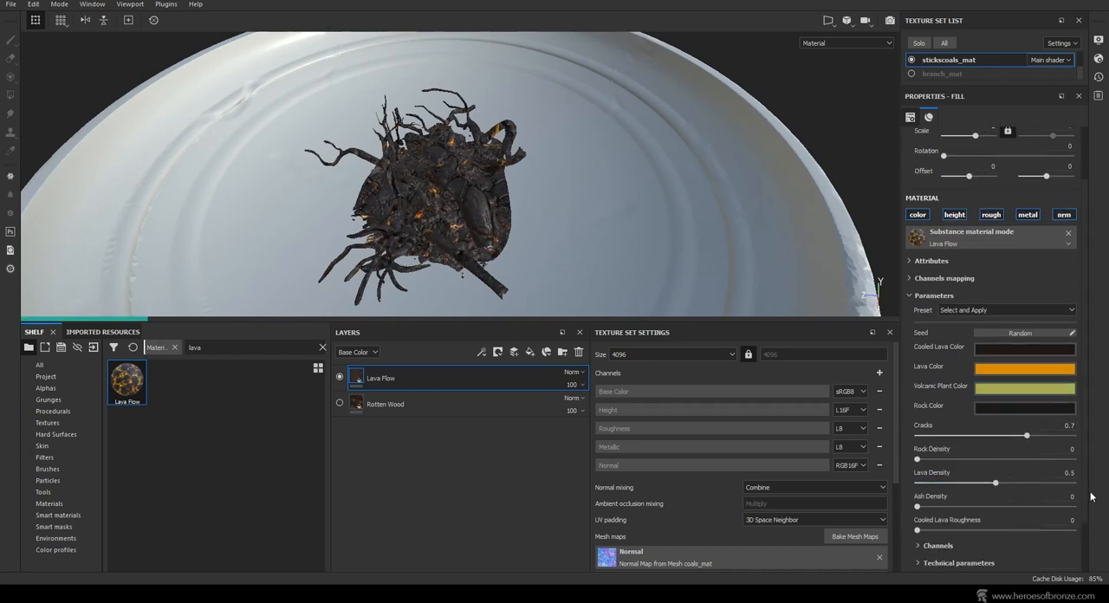
{"action": "scroll", "scroll_direction": "down", "scroll_amount": 3}
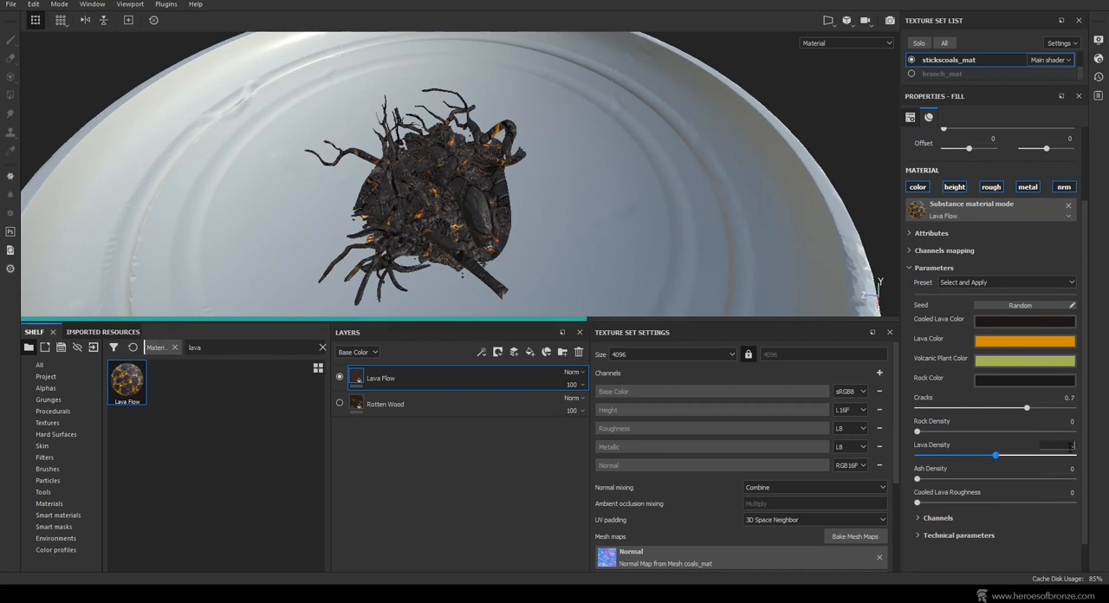
{"action": "left_click_drag", "start_coordinate": [995, 454], "coordinate": [1043, 454]}
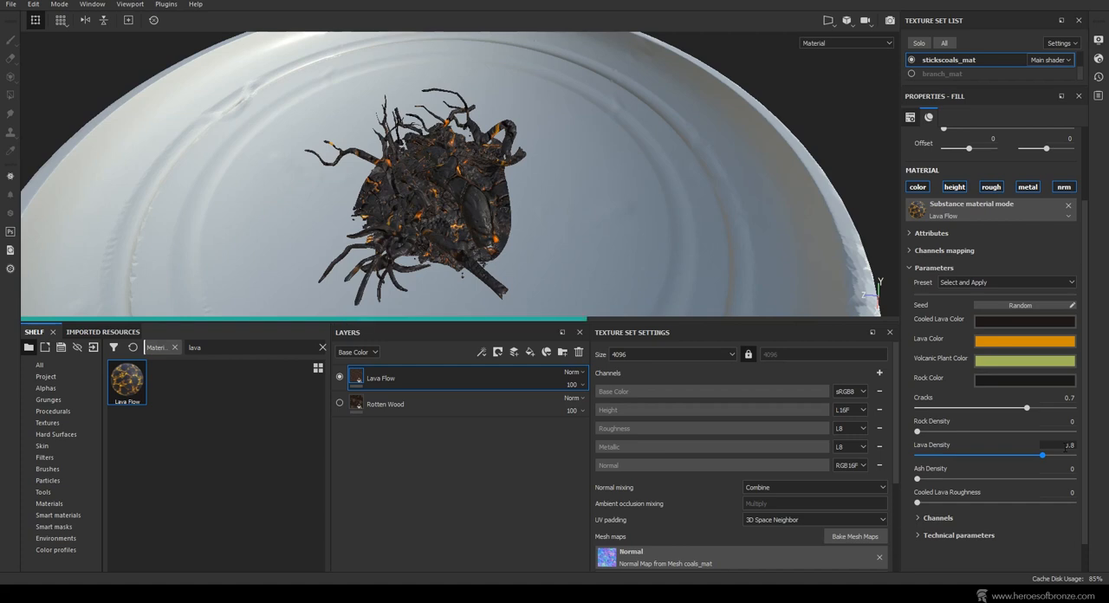
{"action": "left_click_drag", "start_coordinate": [1043, 454], "coordinate": [1022, 454]}
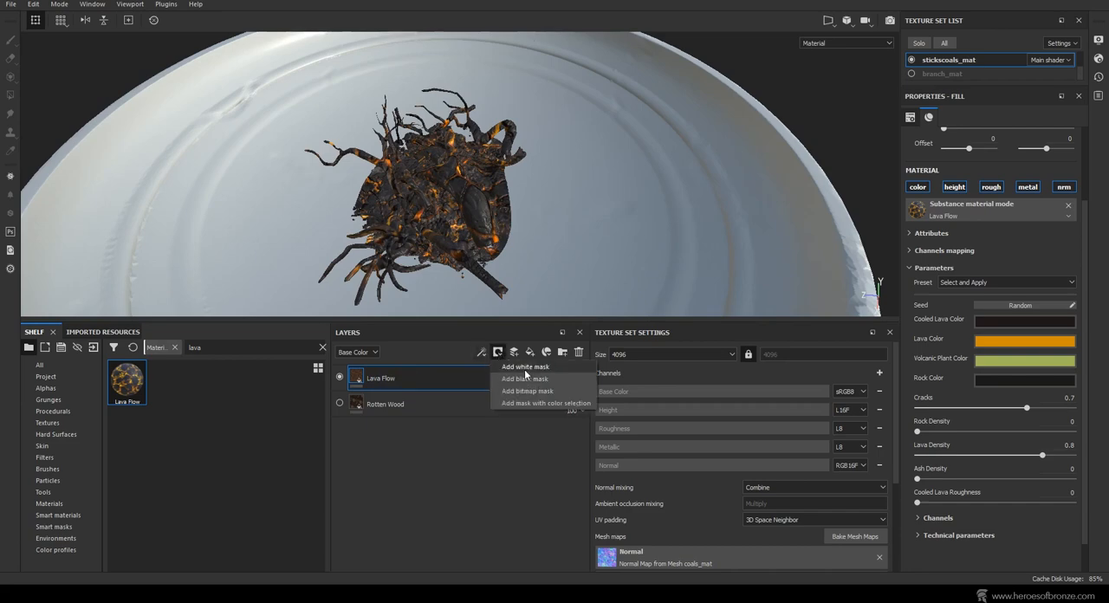
Step: Add a mask to Lava Flow and brush lava away from parts of the sticks, then return to the pedestal set
{"action": "left_click", "coordinate": [525, 367]}
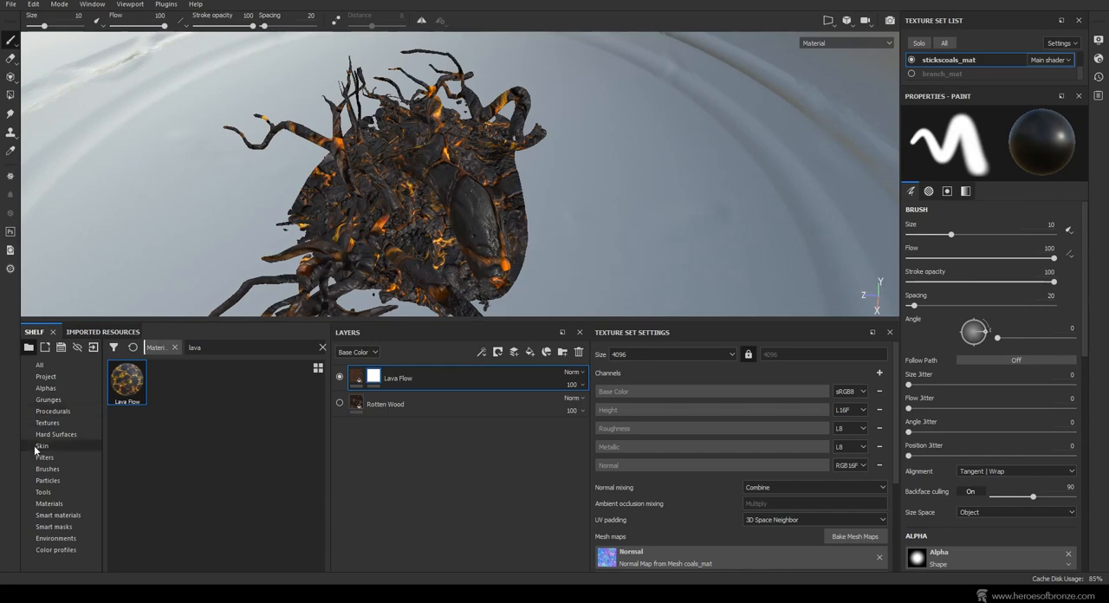
{"action": "left_click", "coordinate": [49, 468]}
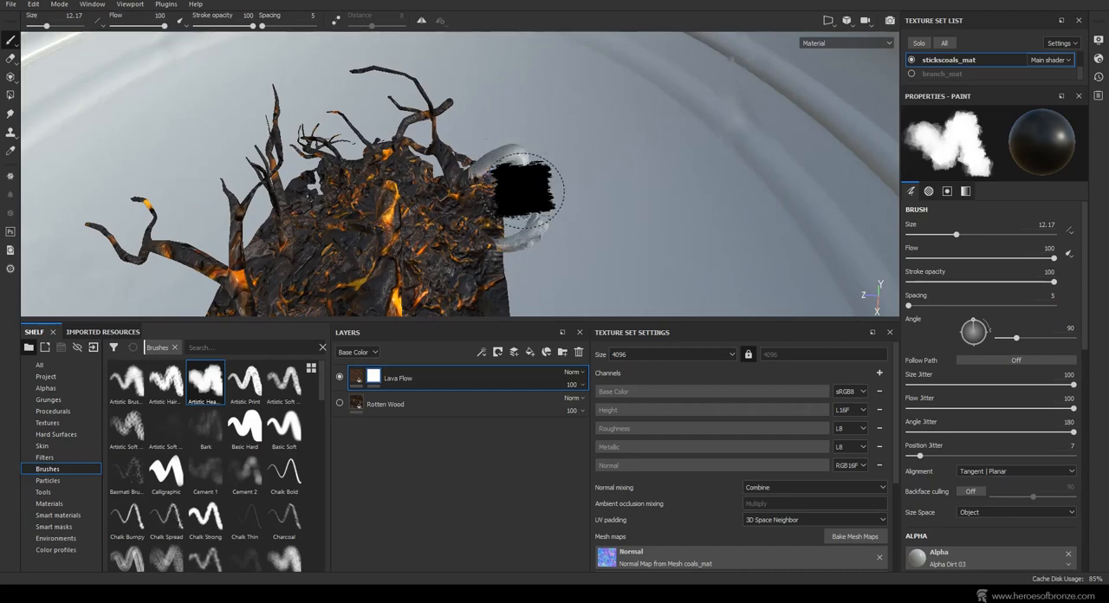
{"action": "left_click_drag", "start_coordinate": [520, 191], "coordinate": [367, 73]}
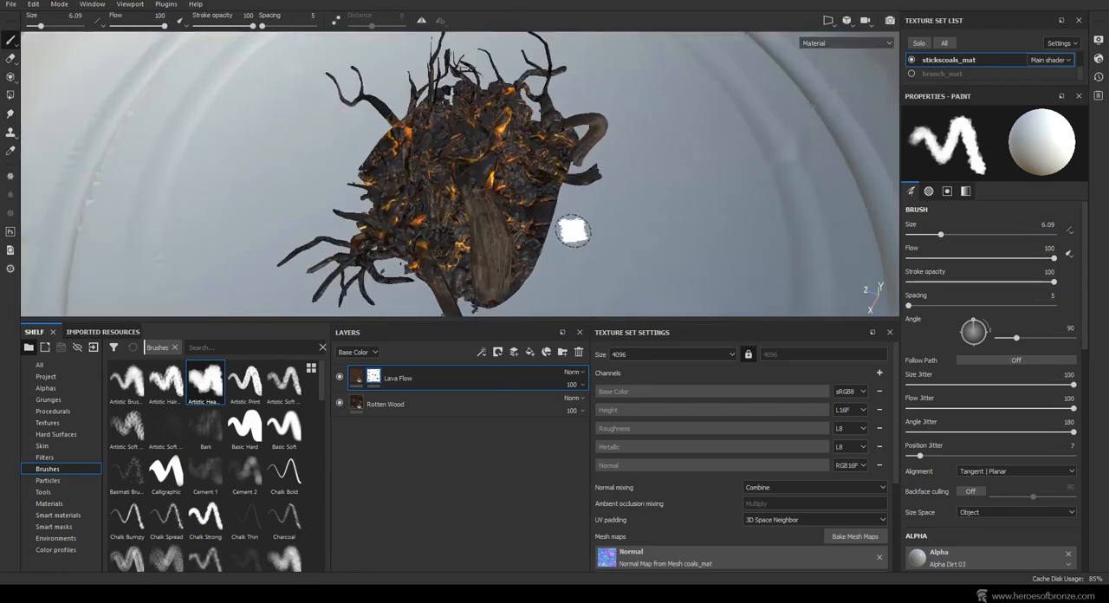
{"action": "left_click_drag", "start_coordinate": [459, 173], "coordinate": [459, 225]}
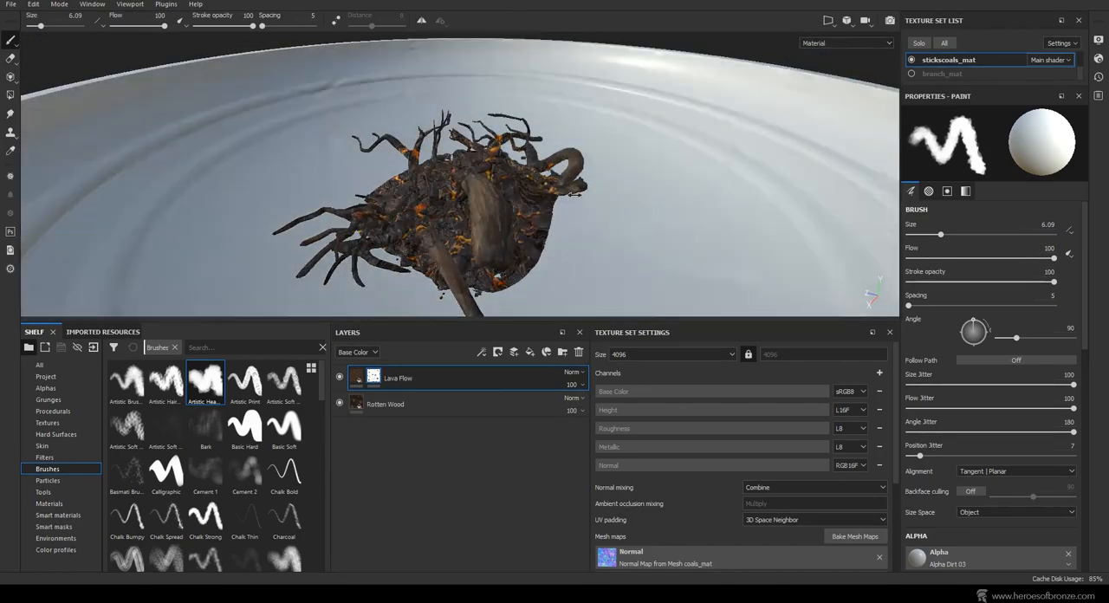
{"action": "left_click", "coordinate": [944, 73]}
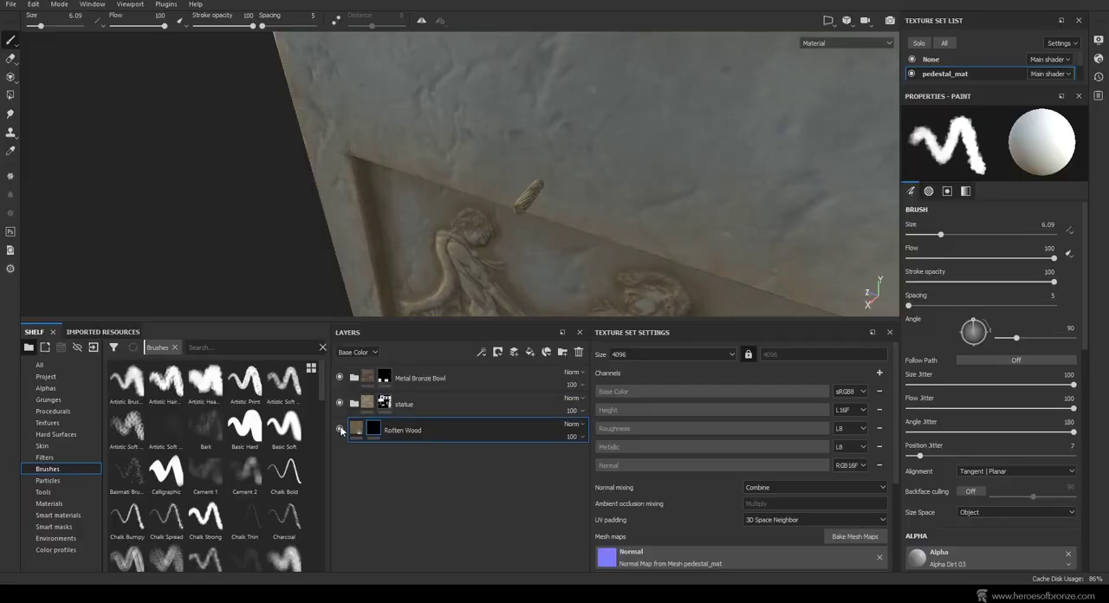
{"action": "left_click", "coordinate": [340, 430]}
{"action": "type", "text": "wood"}
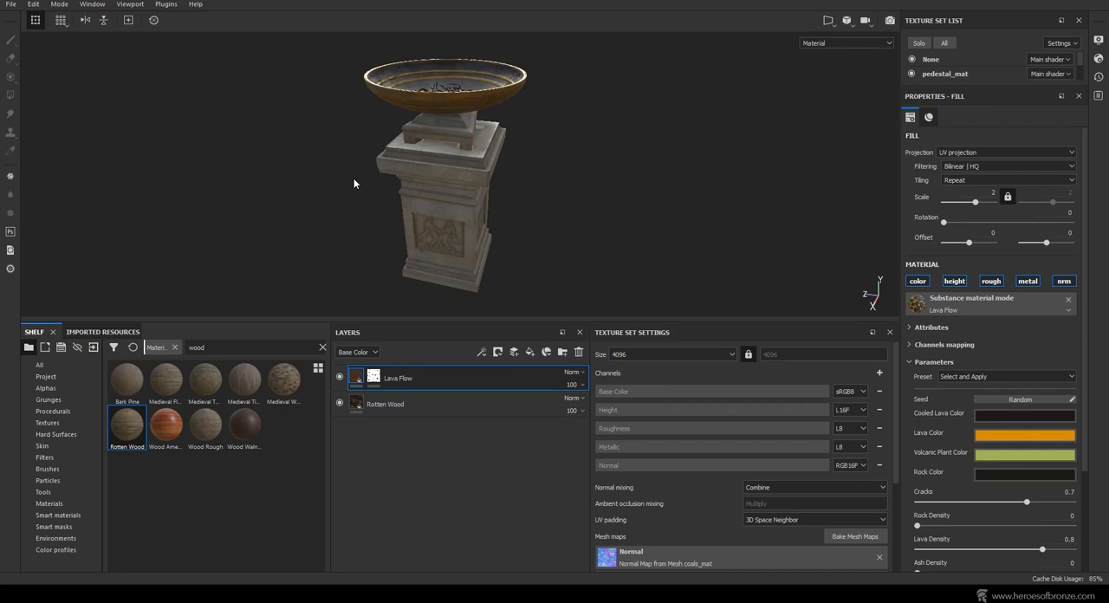
{"action": "left_click", "coordinate": [11, 3]}
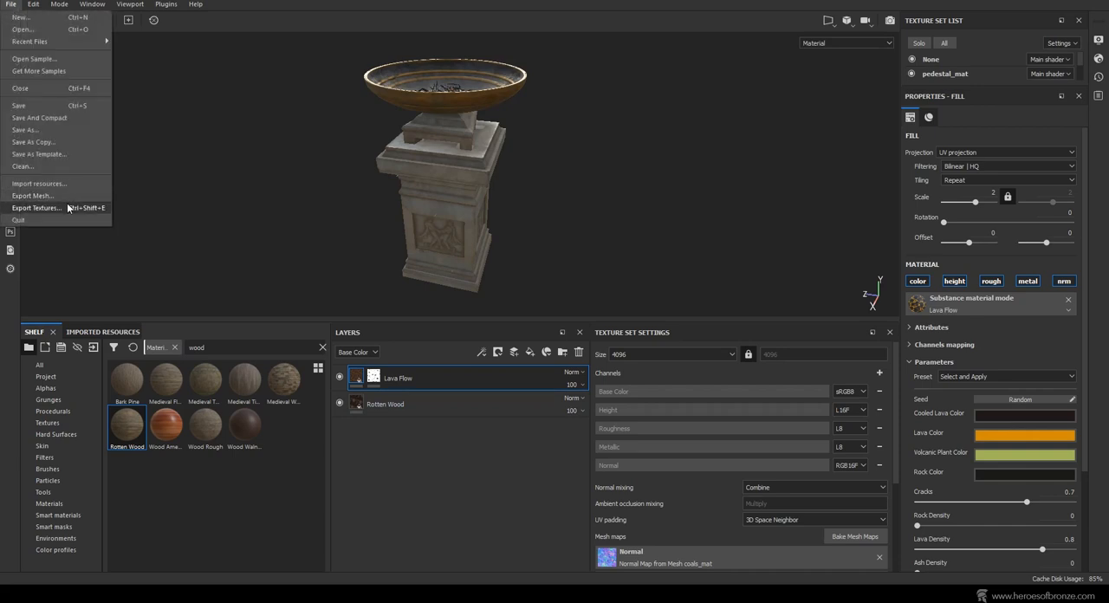
Step: Export all texture sets to the pedestal project folder and dismiss the completion message
{"action": "left_click", "coordinate": [36, 207]}
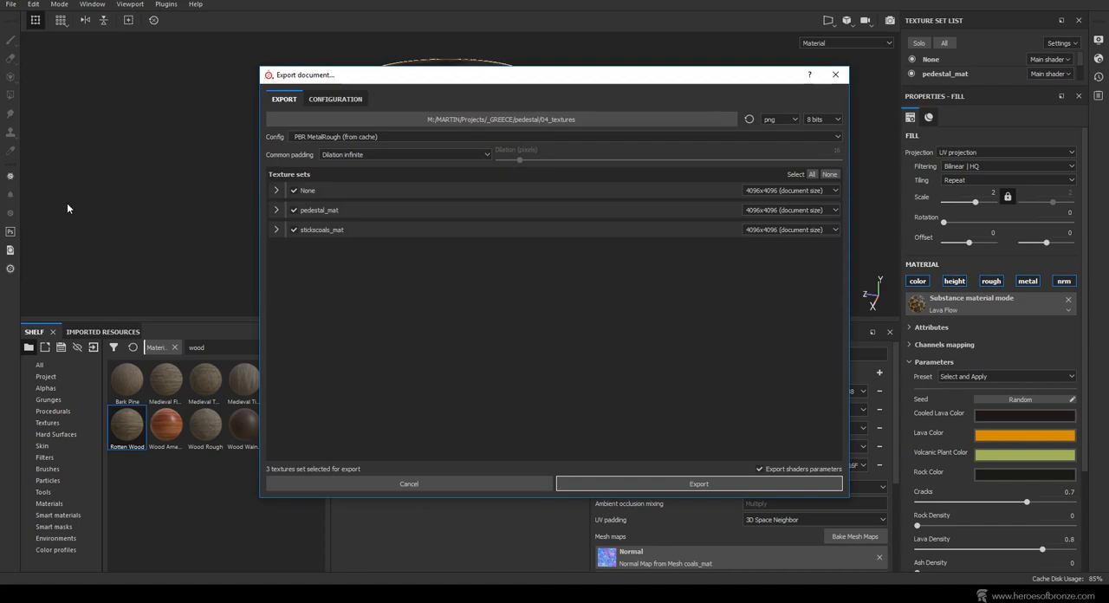
{"action": "left_click", "coordinate": [292, 190]}
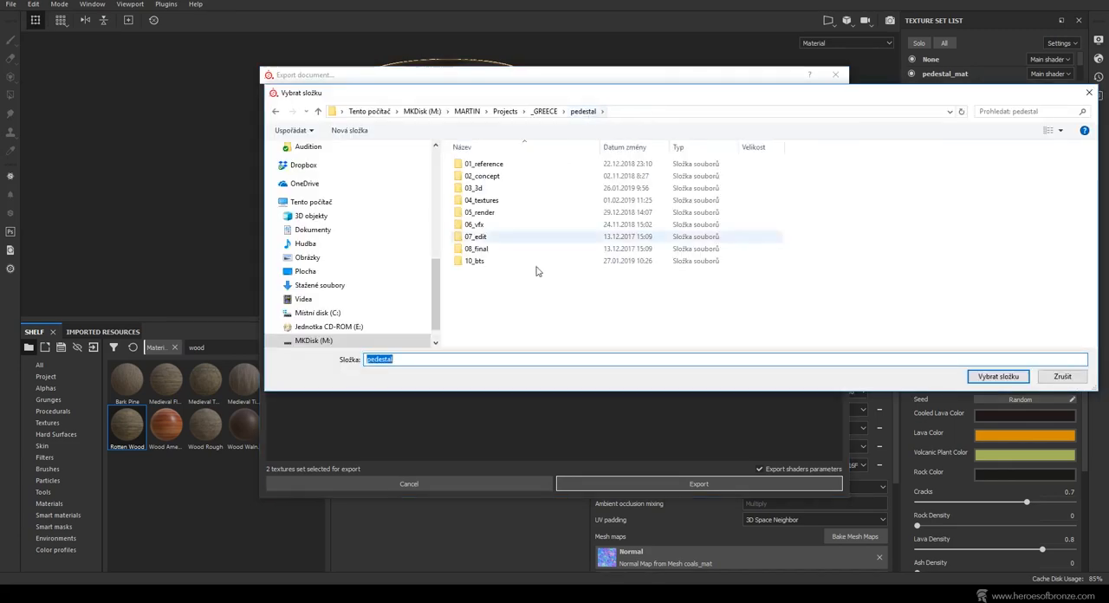
{"action": "left_click", "coordinate": [998, 376]}
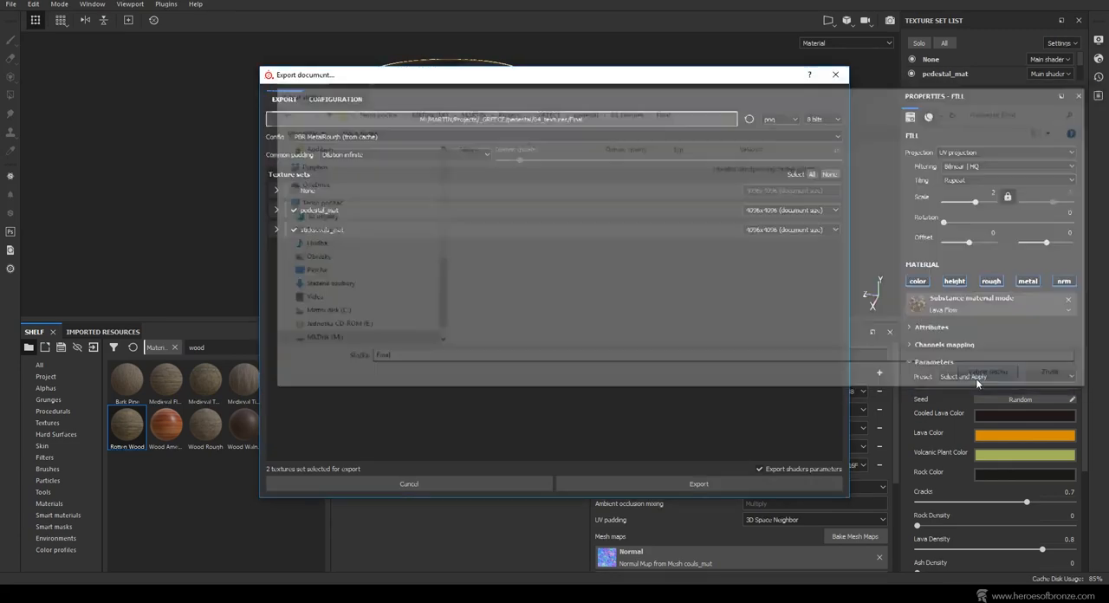
{"action": "left_click", "coordinate": [698, 483]}
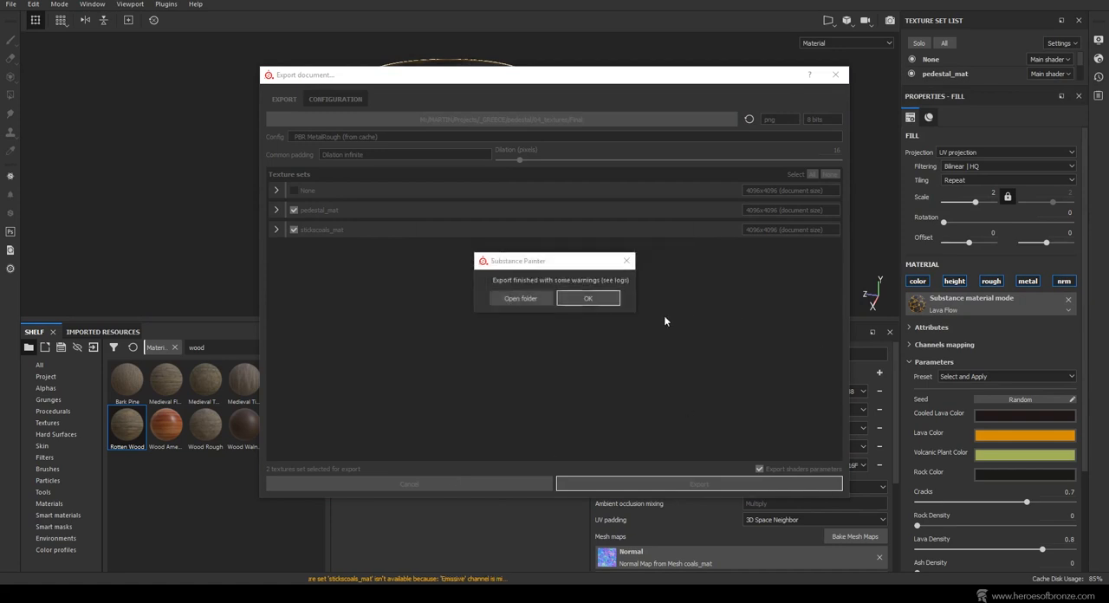
{"action": "left_click", "coordinate": [588, 297]}
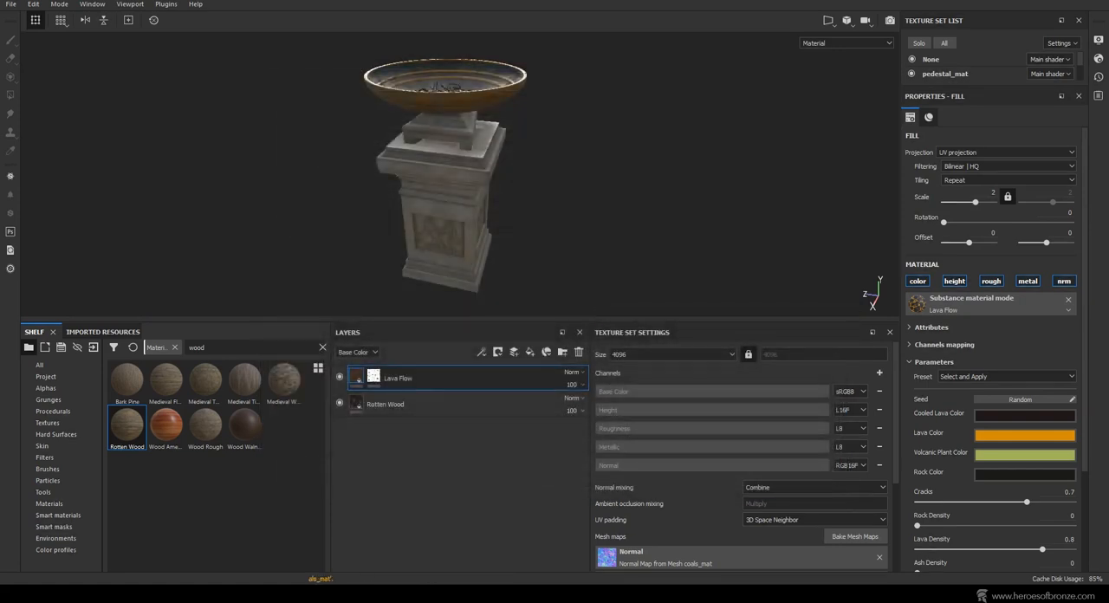